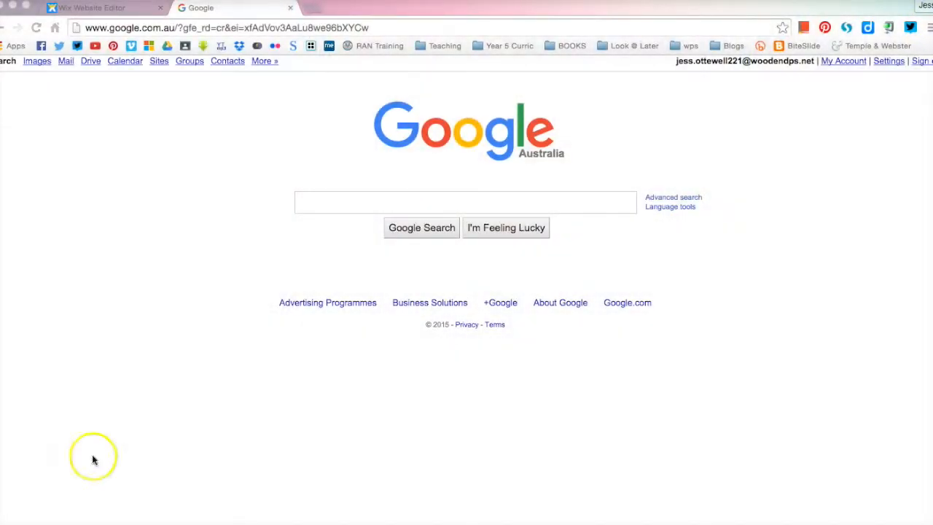
{"action": "mouse_move", "coordinate": [317, 203]}
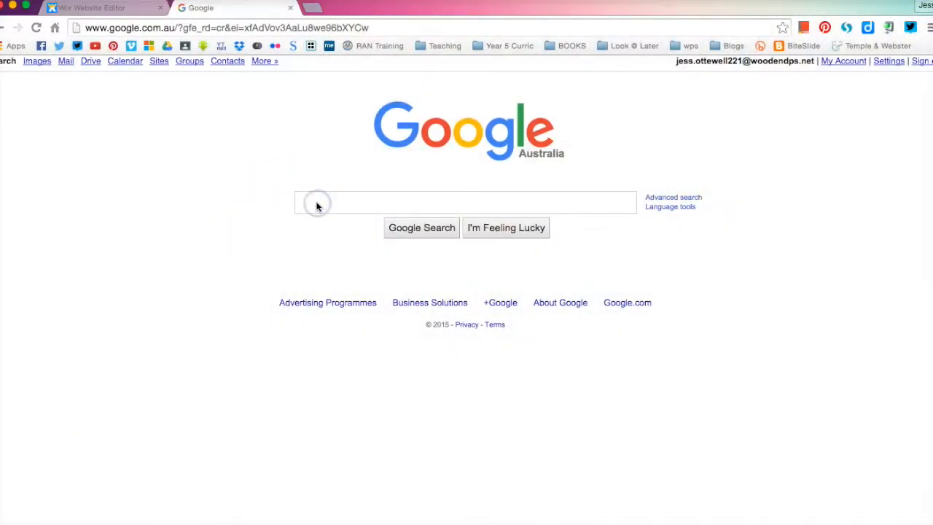
Search Google for 'cc search' and open the CC Search site (search.creativecommons.org)
{"action": "type", "text": "cc rea"}
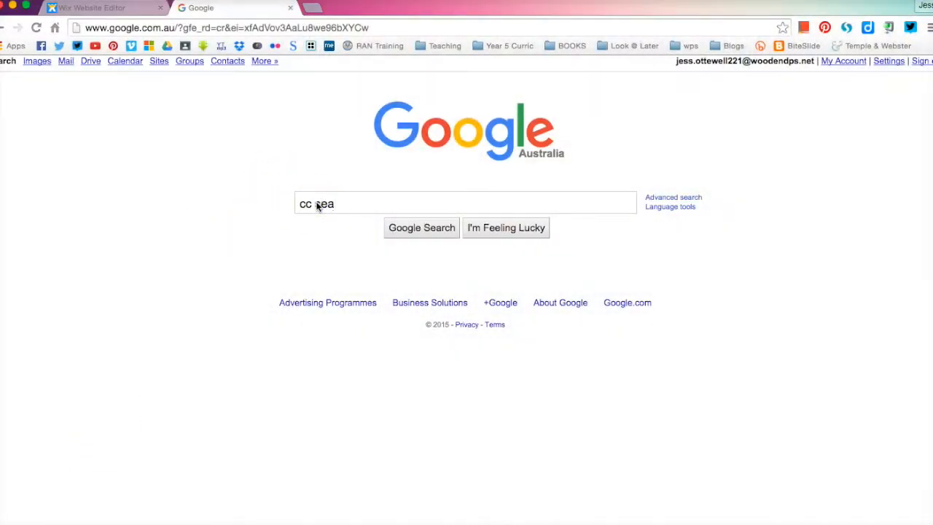
{"action": "left_click", "coordinate": [421, 227]}
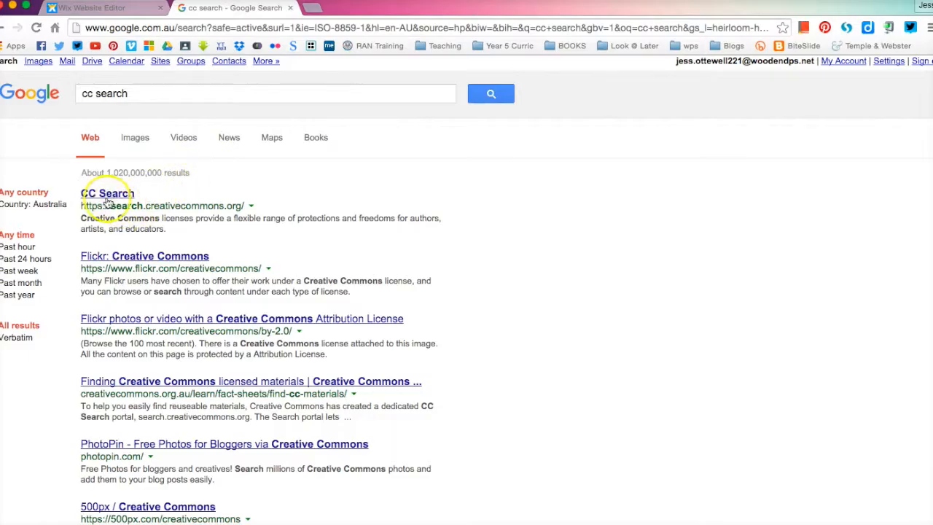
{"action": "left_click", "coordinate": [107, 193]}
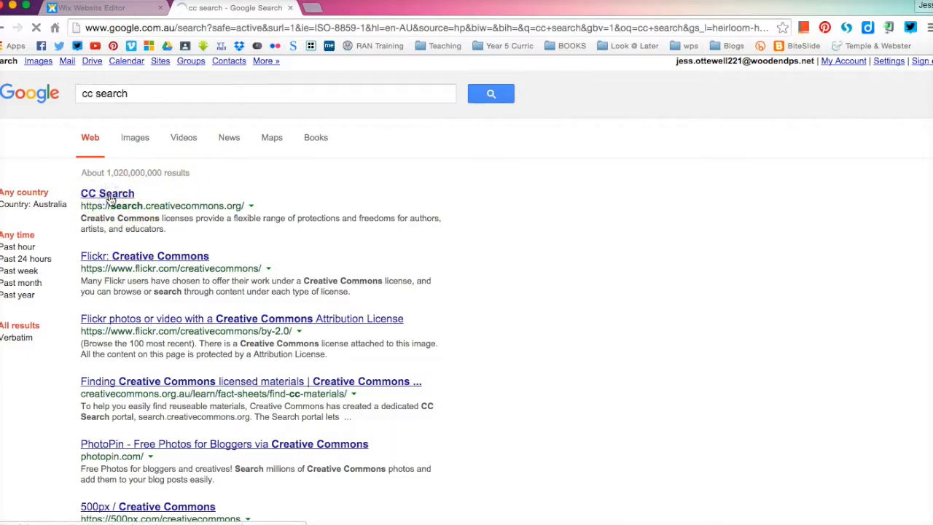
{"action": "left_click", "coordinate": [107, 193]}
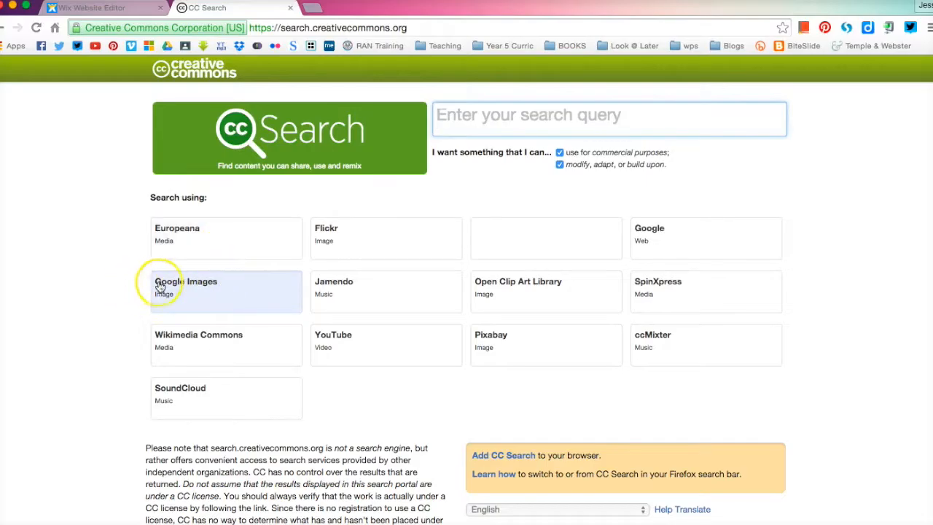
{"action": "mouse_move", "coordinate": [238, 289]}
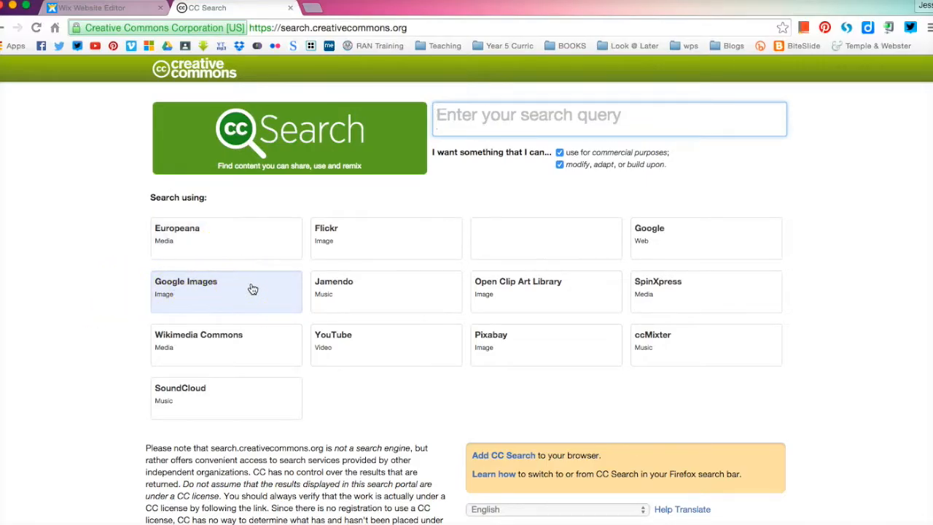
{"action": "mouse_move", "coordinate": [400, 236]}
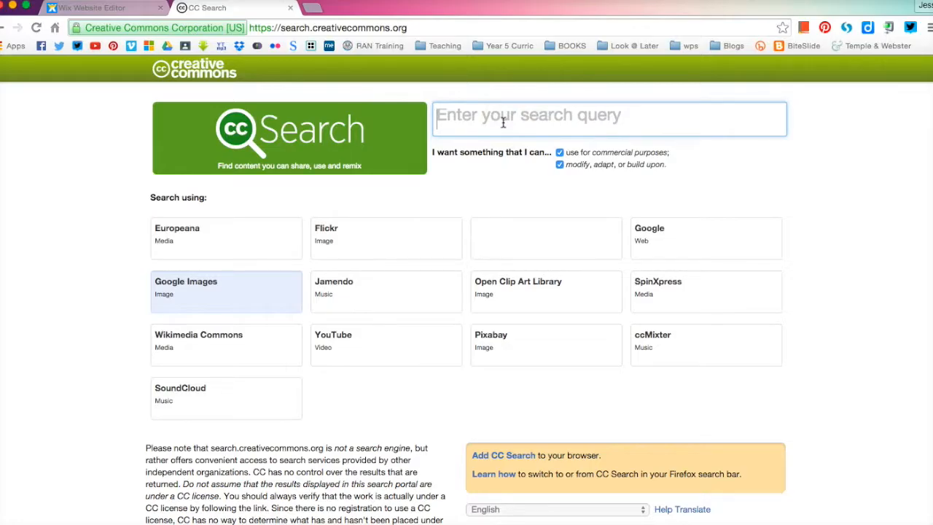
Search Google Images through CC Search for reusable 'caldera volcano' photos
{"action": "left_click", "coordinate": [609, 114]}
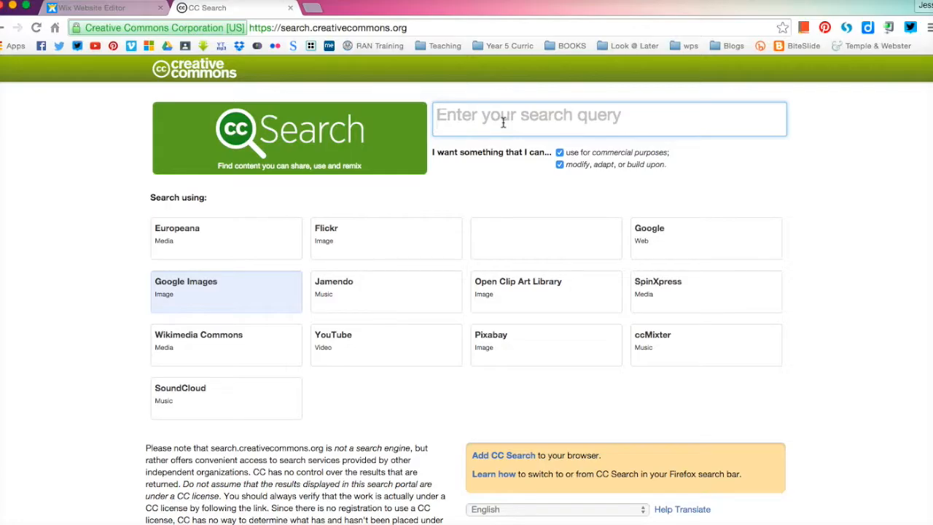
{"action": "type", "text": "calder"}
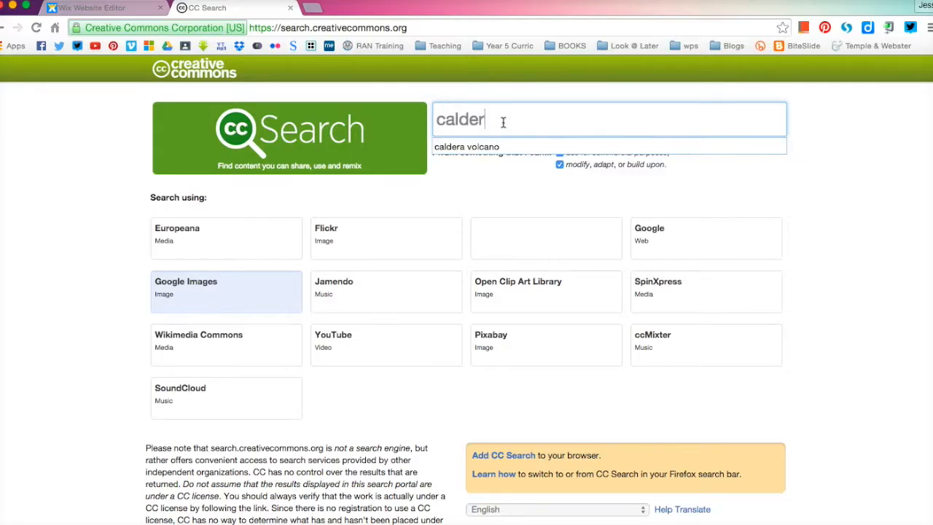
{"action": "left_click", "coordinate": [466, 146]}
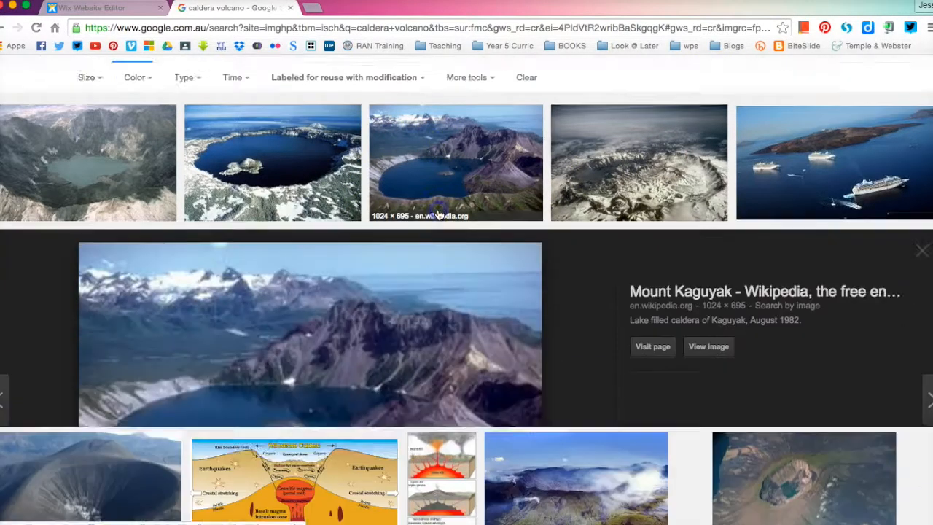
Visit the Mount Kaguyak Wikipedia page that the previewed caldera photo comes from
{"action": "scroll", "scroll_direction": "down", "scroll_amount": 3}
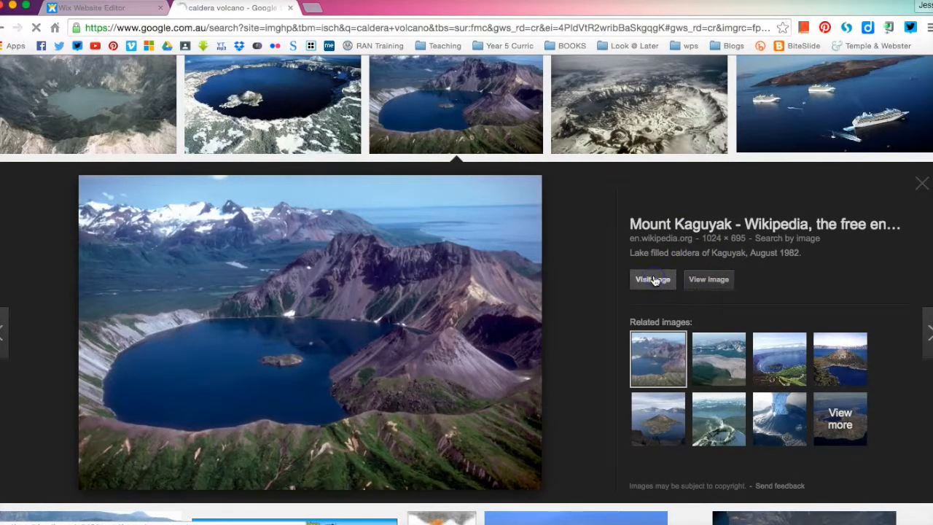
{"action": "left_click", "coordinate": [652, 279]}
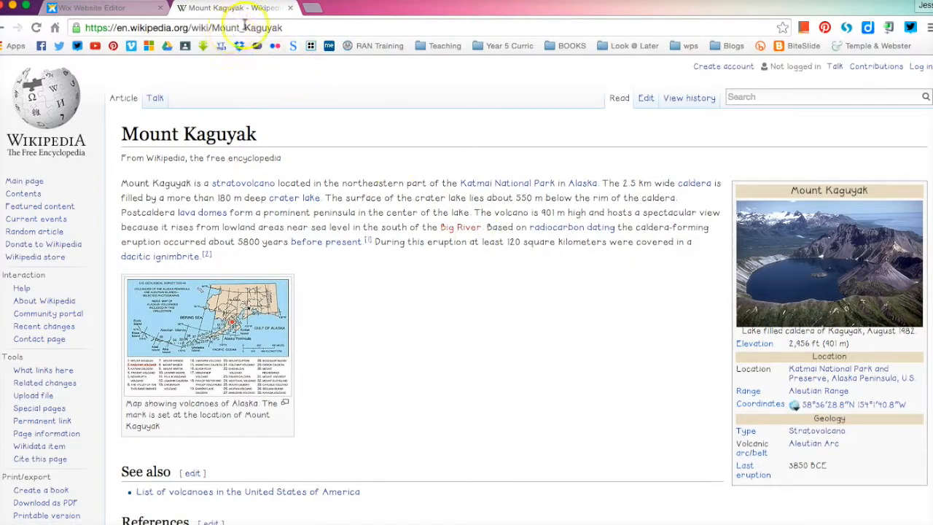
{"action": "mouse_move", "coordinate": [394, 215]}
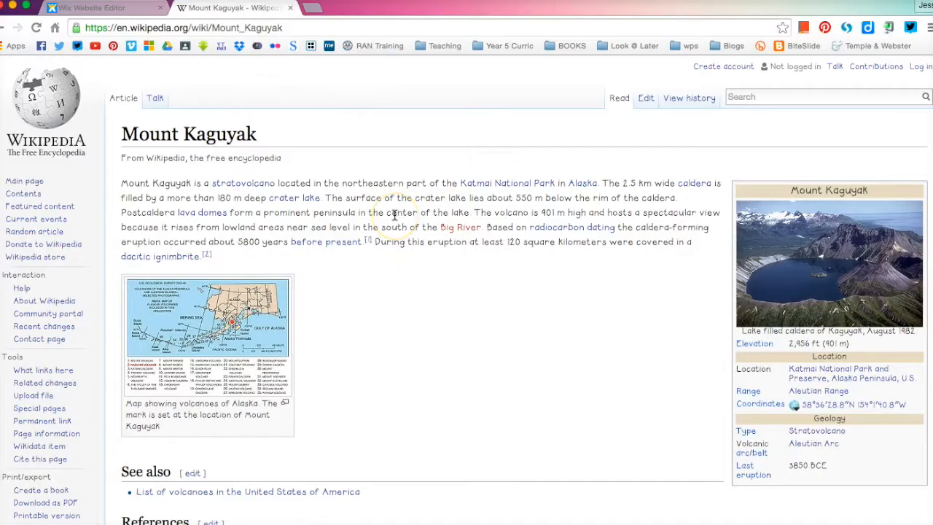
{"action": "mouse_move", "coordinate": [686, 102]}
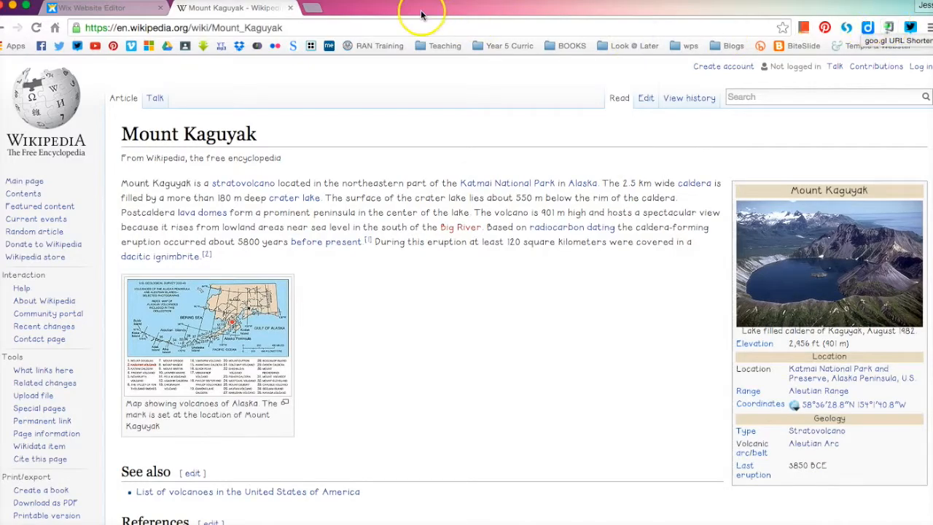
In a new tab, search 'google link shortener' and open Google URL Shortener
{"action": "left_click", "coordinate": [306, 8]}
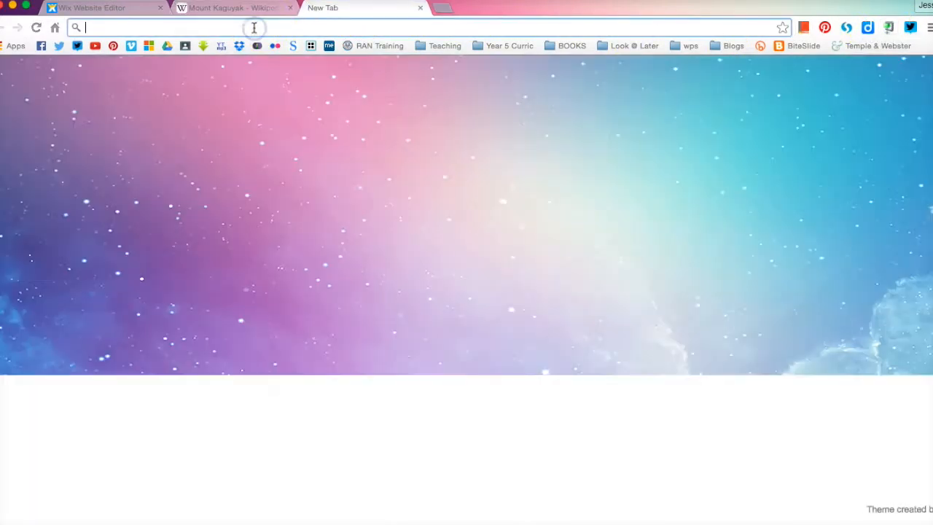
{"action": "type", "text": "google link shortner"}
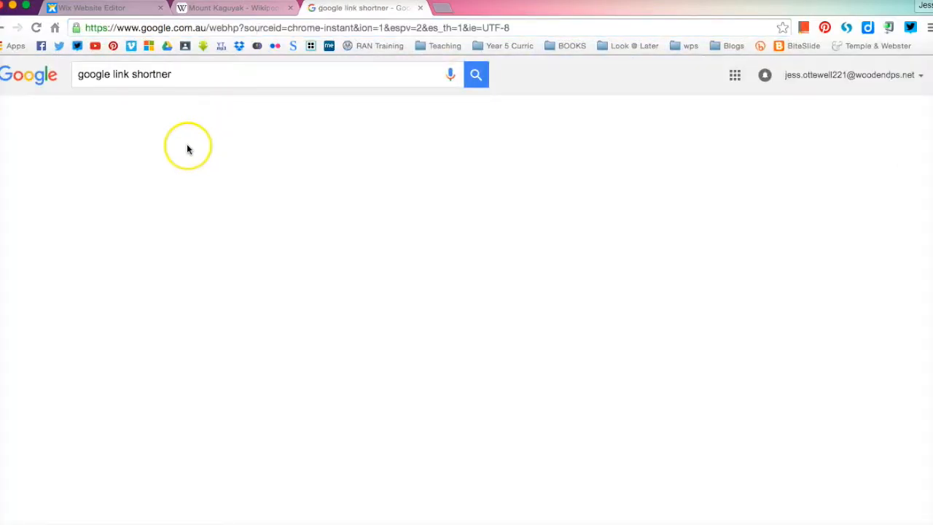
{"action": "left_click", "coordinate": [475, 74]}
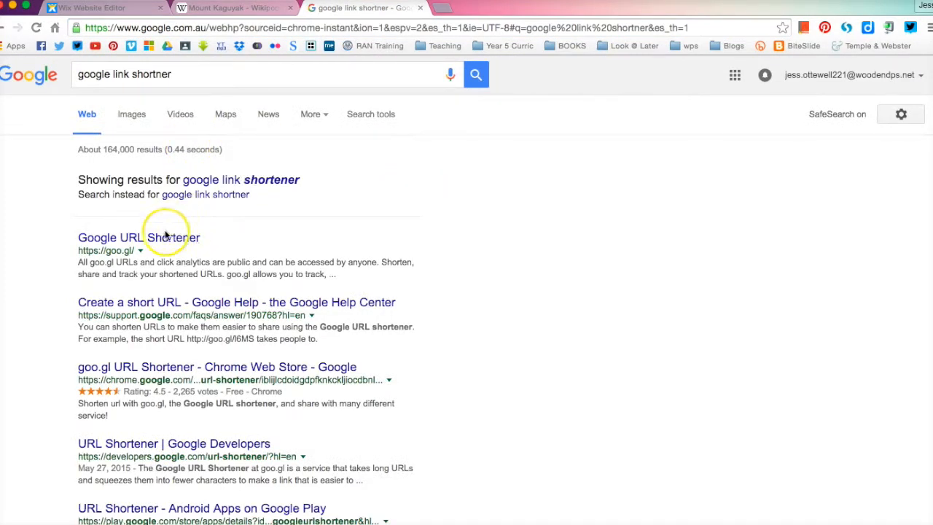
{"action": "left_click", "coordinate": [139, 237]}
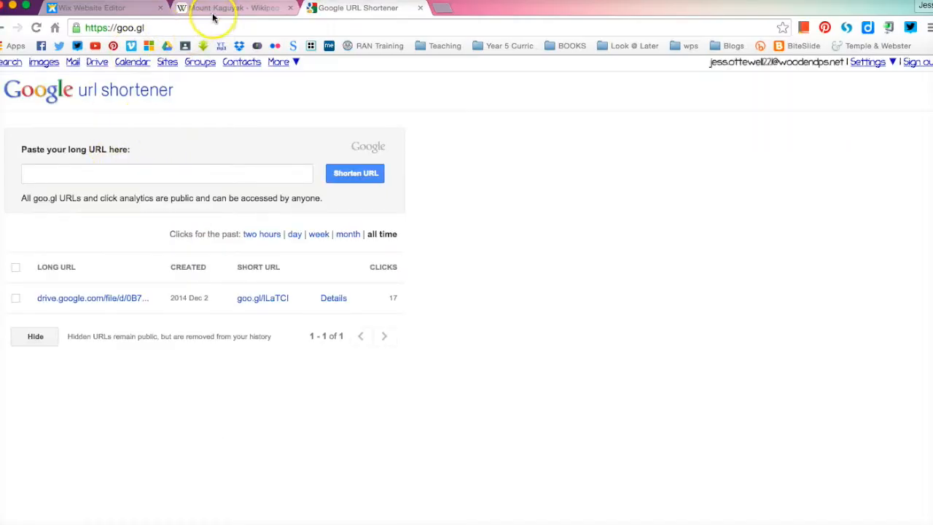
{"action": "left_click", "coordinate": [233, 8]}
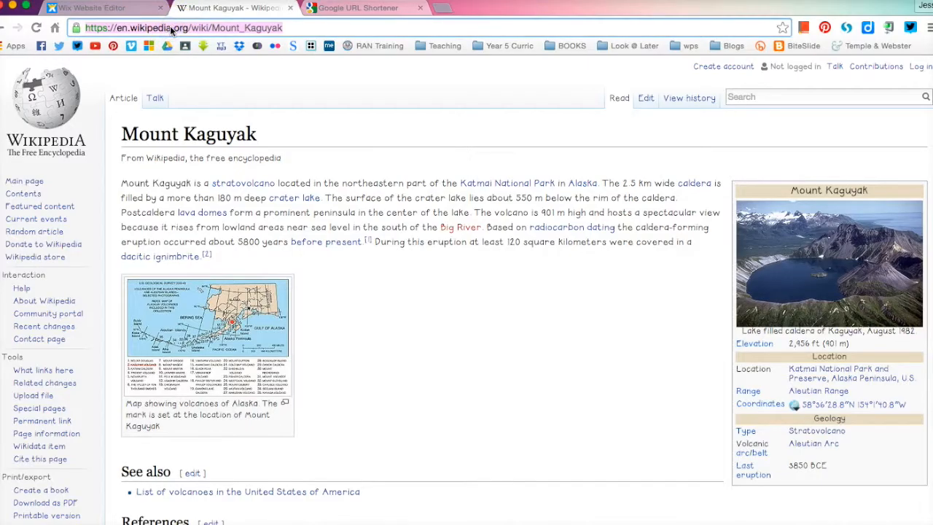
{"action": "left_click", "coordinate": [357, 8]}
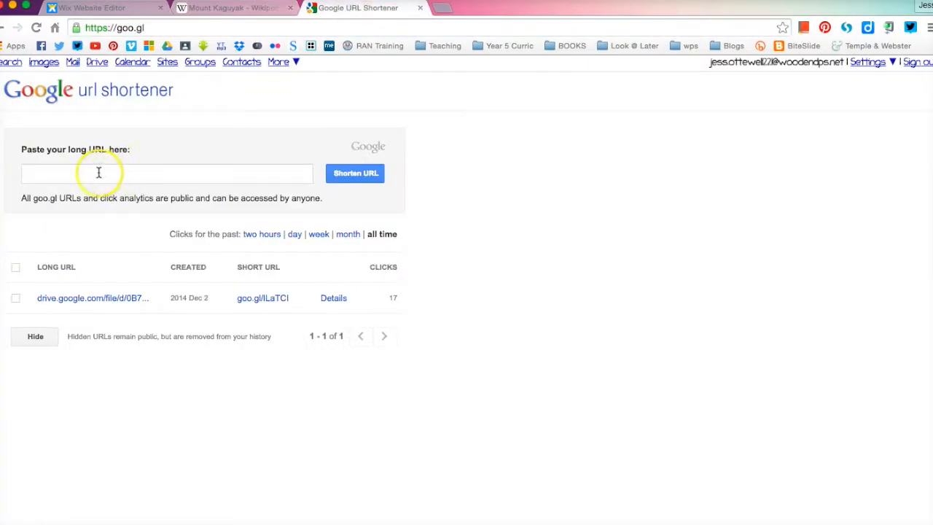
{"action": "type", "text": "https://en.wikipedia.org/wiki/Mount_Kaguyak"}
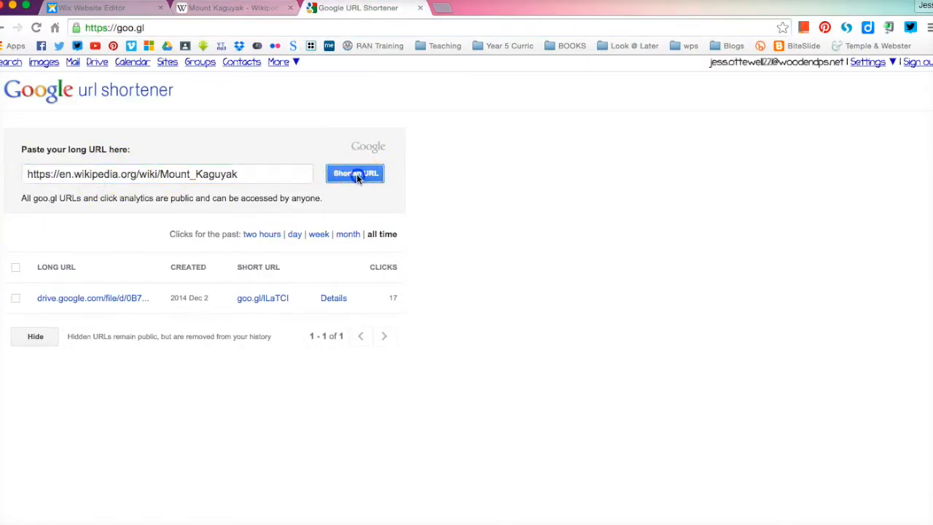
{"action": "left_click", "coordinate": [355, 173]}
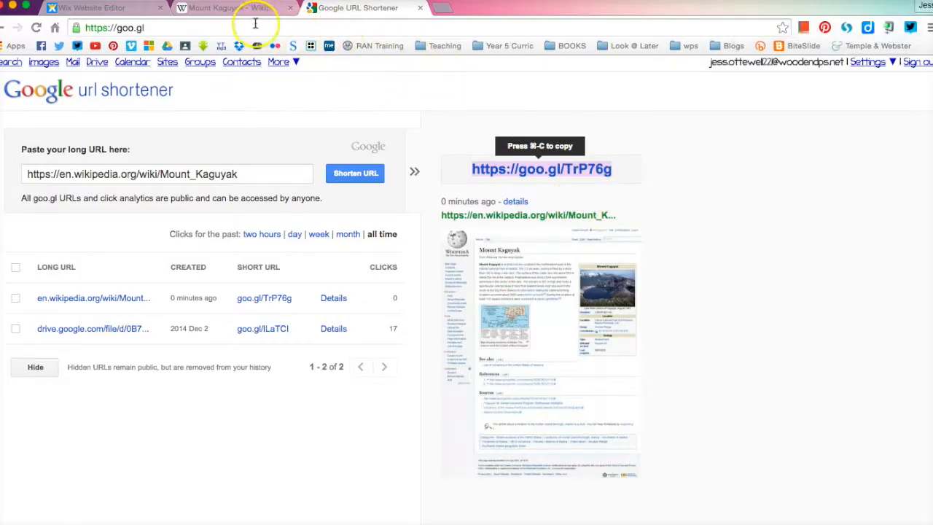
Open the full-size Mount Kaguyak caldera photo from the Wikipedia article
{"action": "left_click", "coordinate": [229, 8]}
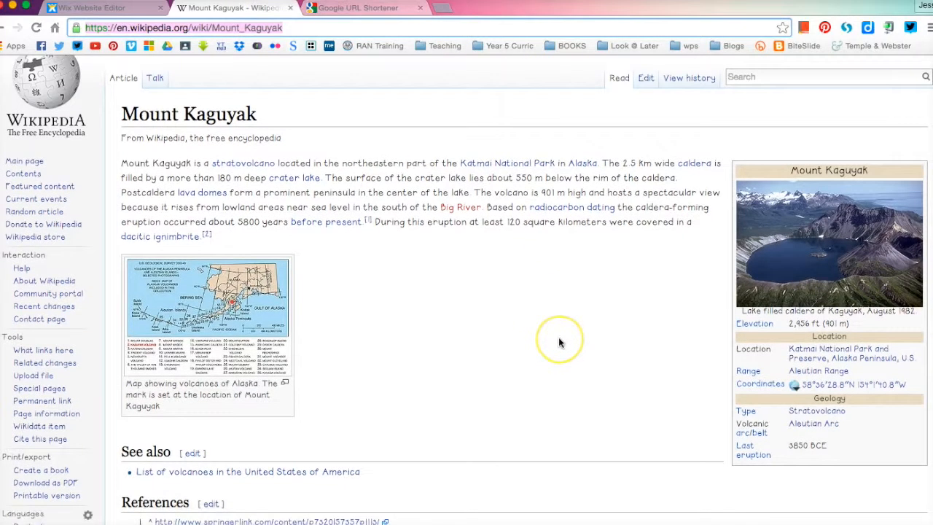
{"action": "scroll", "scroll_direction": "down", "scroll_amount": 3}
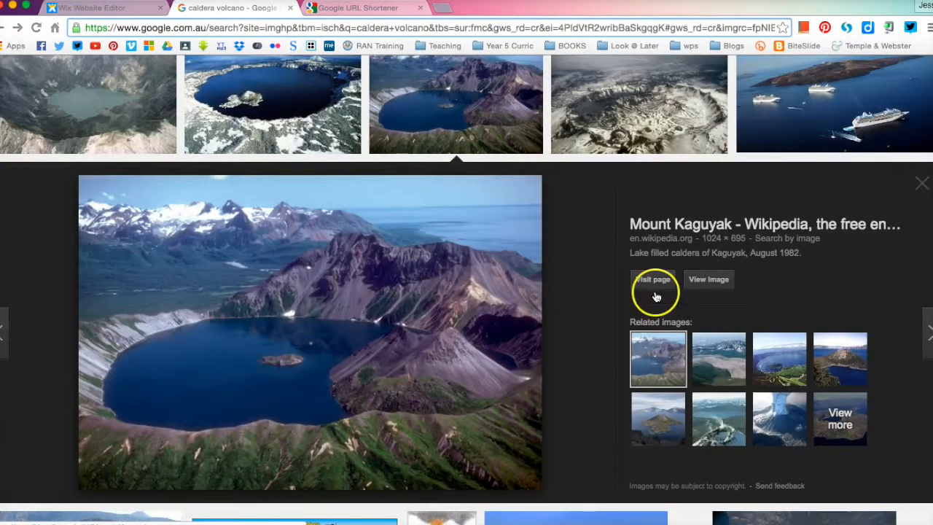
{"action": "left_click", "coordinate": [707, 280]}
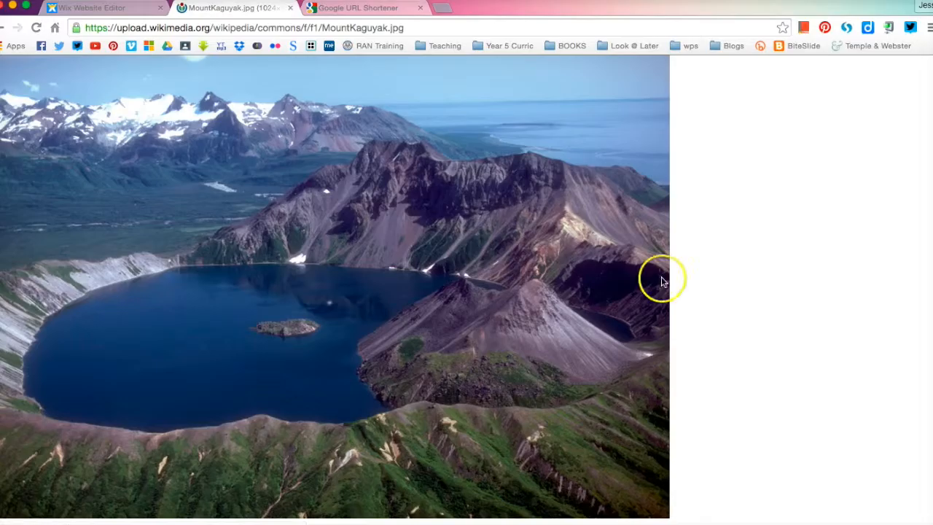
Save the photo to the Desktop as 'caldera volcano' and return to the shortener tab
{"action": "right_click", "coordinate": [323, 218]}
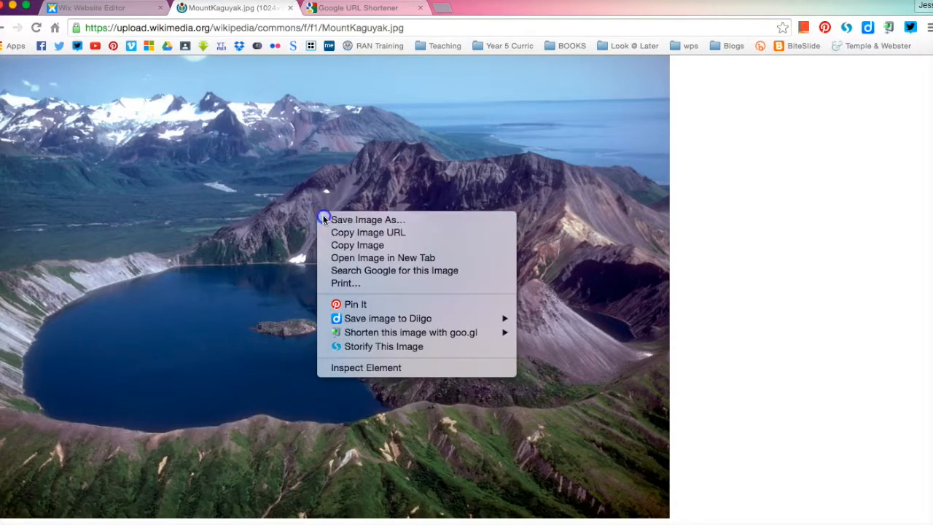
{"action": "left_click", "coordinate": [367, 219]}
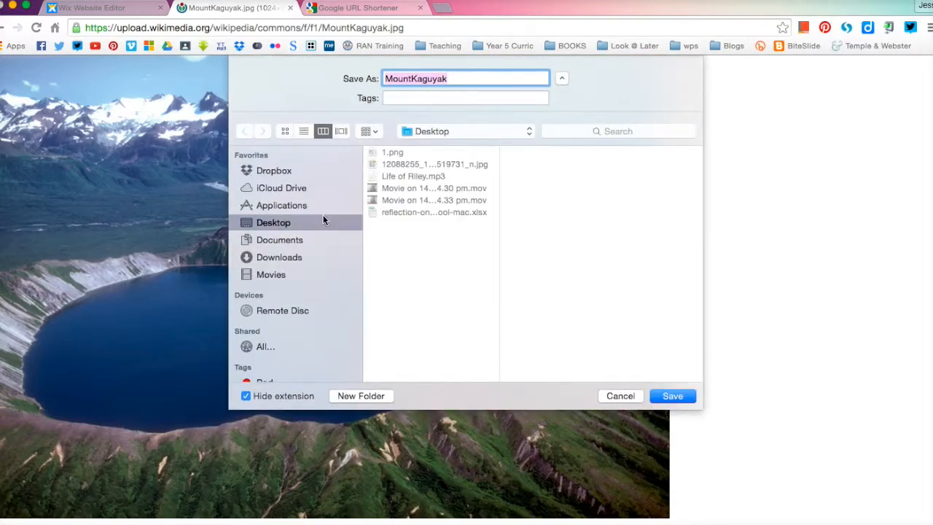
{"action": "type", "text": "caldera"}
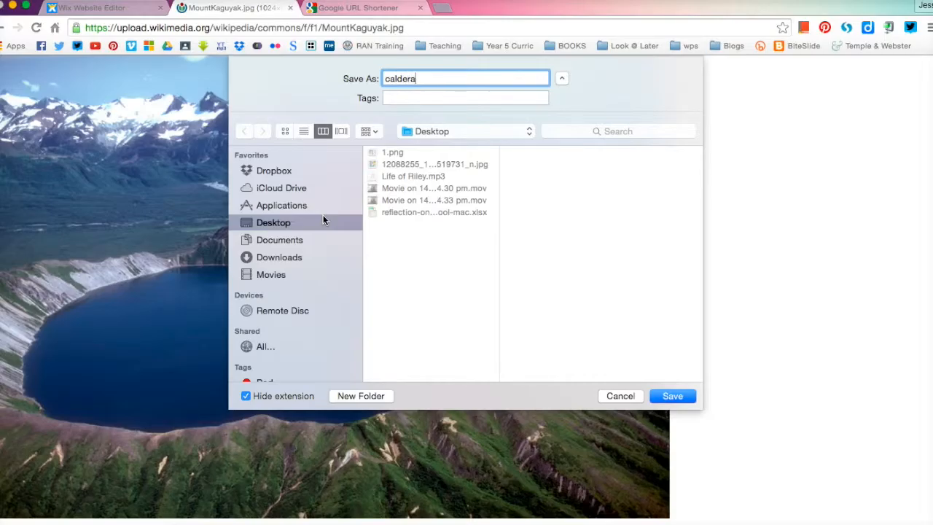
{"action": "type", "text": "volcano"}
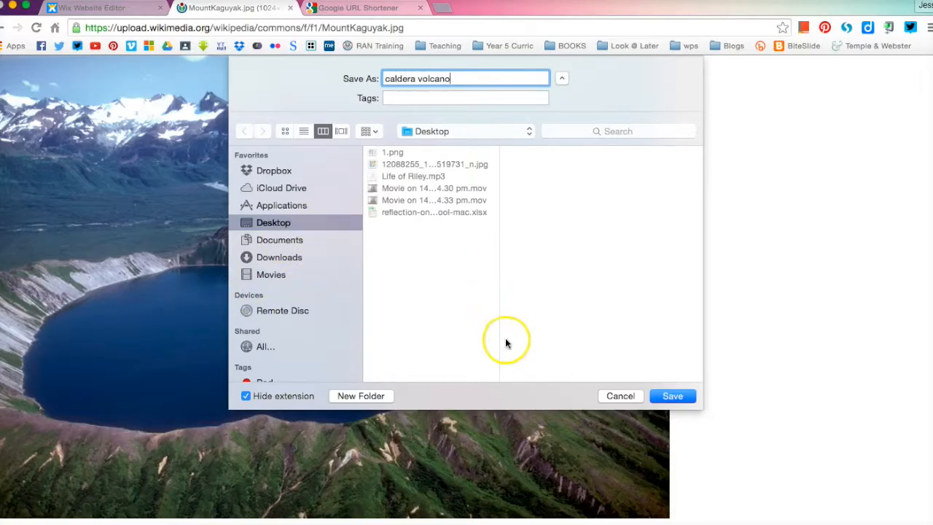
{"action": "left_click", "coordinate": [671, 396]}
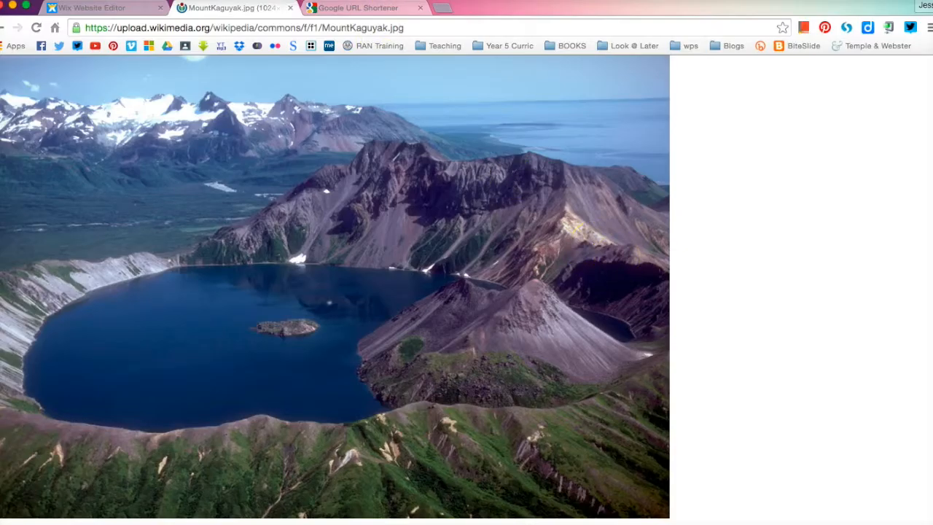
{"action": "left_click", "coordinate": [357, 8]}
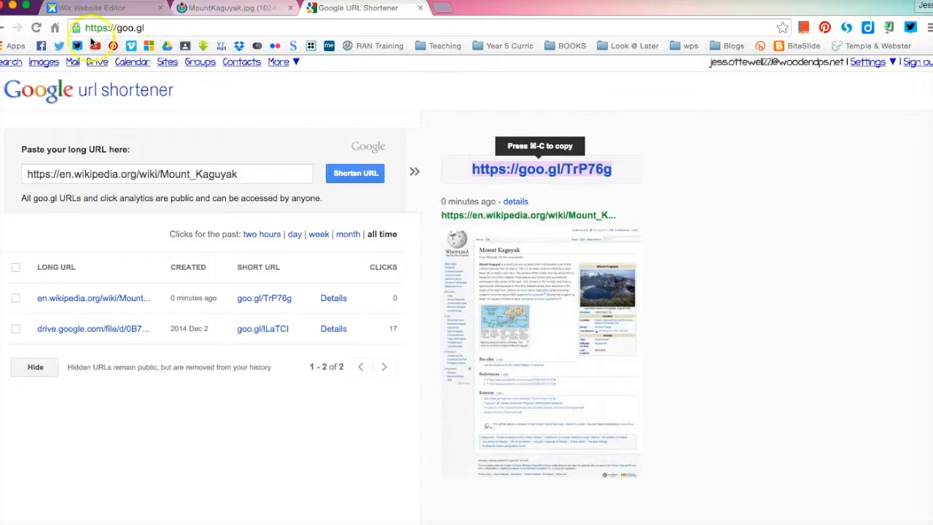
Switch to Wix Editor and go to the Caldera page
{"action": "left_click", "coordinate": [88, 8]}
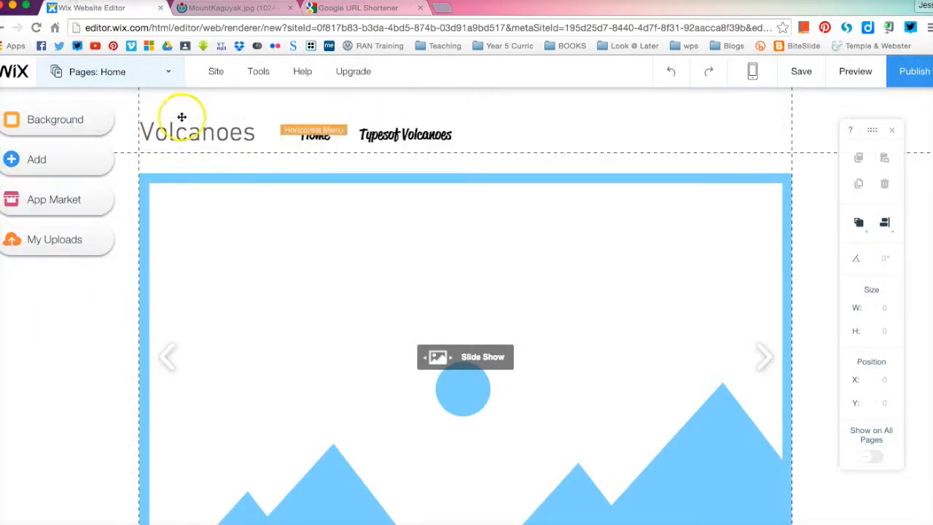
{"action": "left_click", "coordinate": [97, 71]}
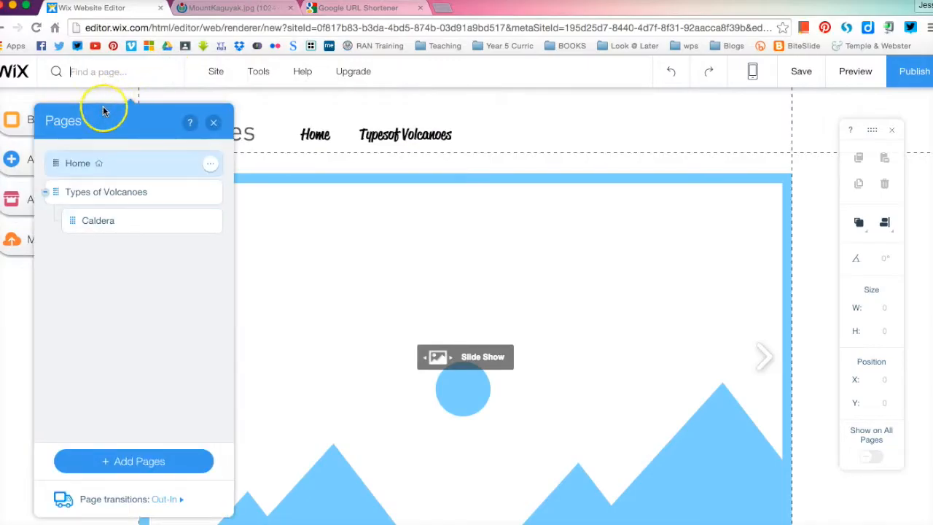
{"action": "left_click", "coordinate": [98, 220]}
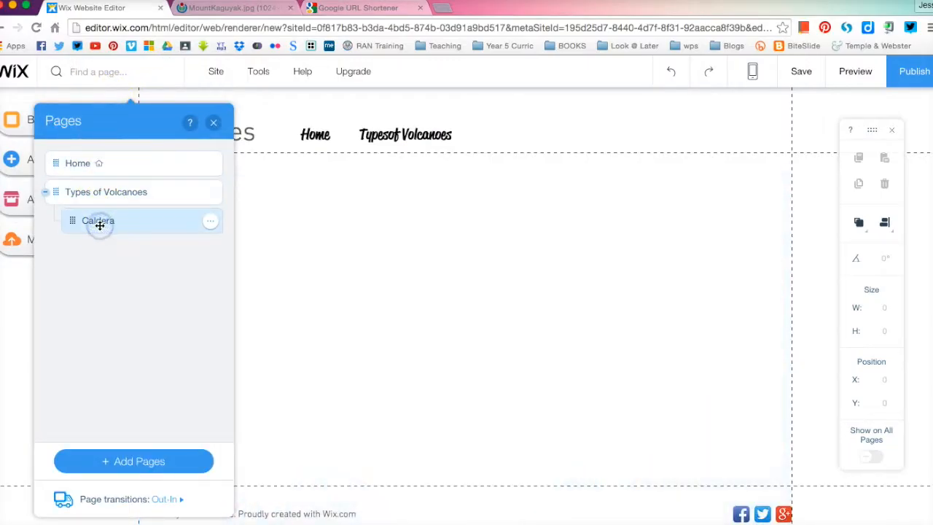
{"action": "left_click", "coordinate": [99, 220]}
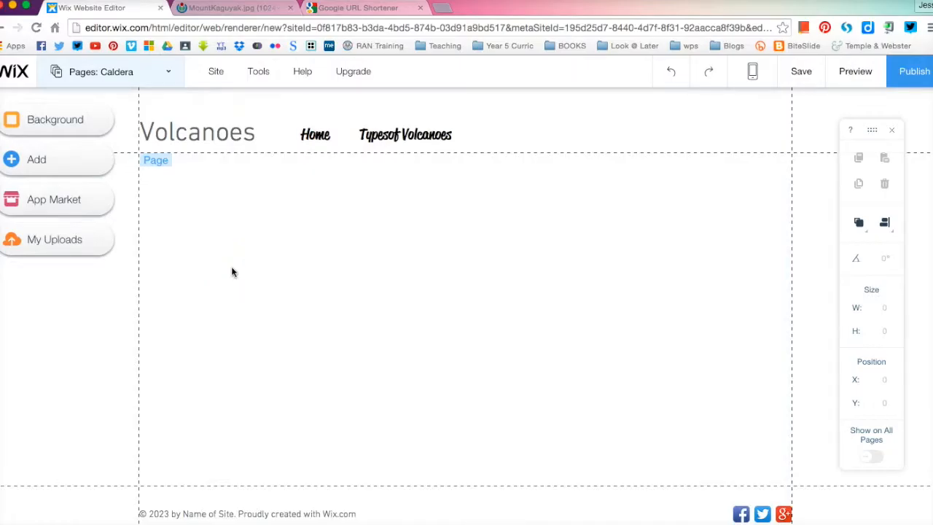
Open My Image Uploads from Add > Image
{"action": "left_click", "coordinate": [36, 159]}
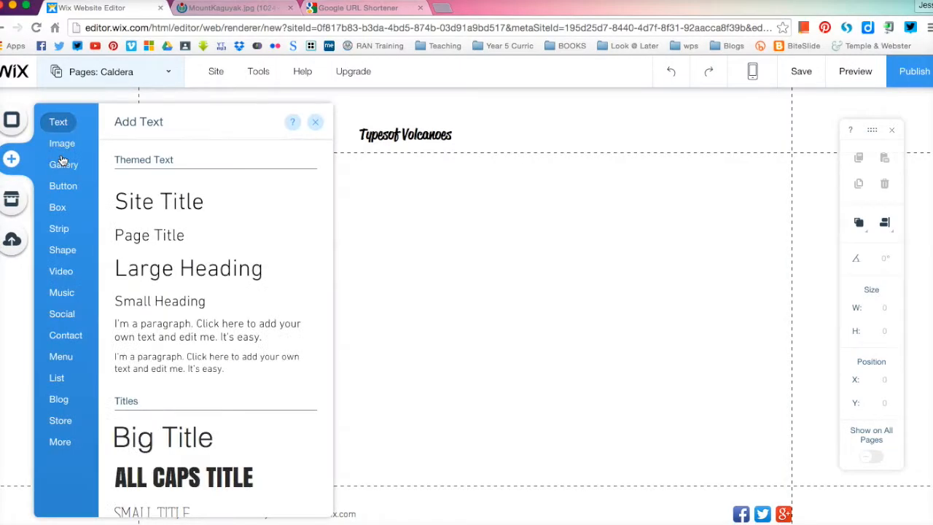
{"action": "left_click", "coordinate": [62, 142]}
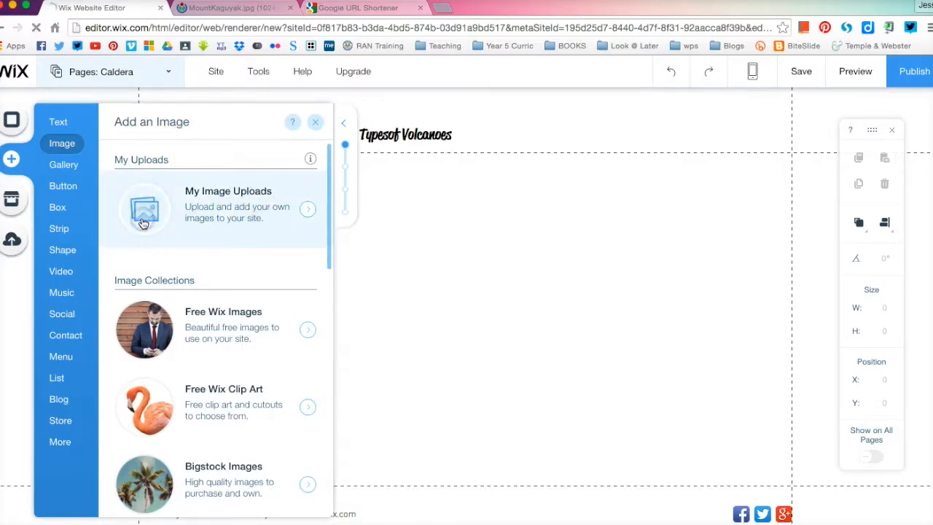
{"action": "mouse_move", "coordinate": [219, 216]}
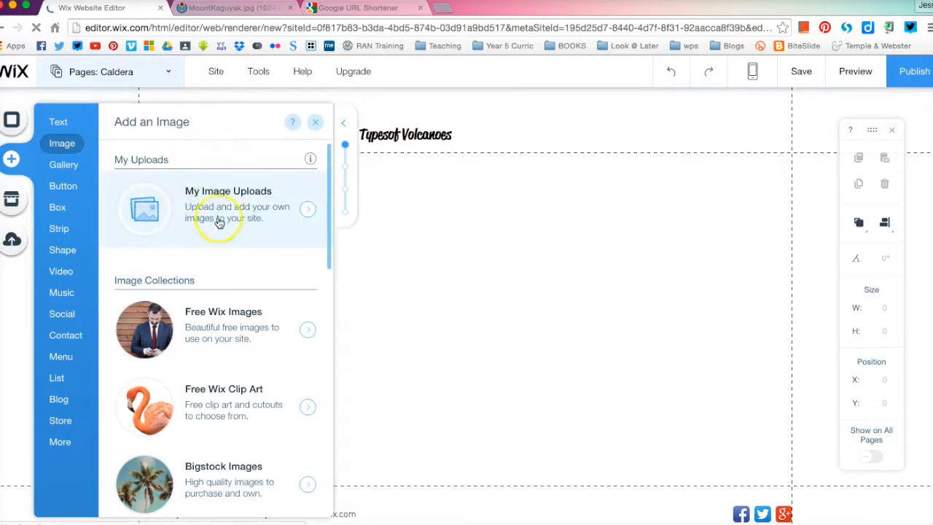
{"action": "left_click", "coordinate": [228, 208]}
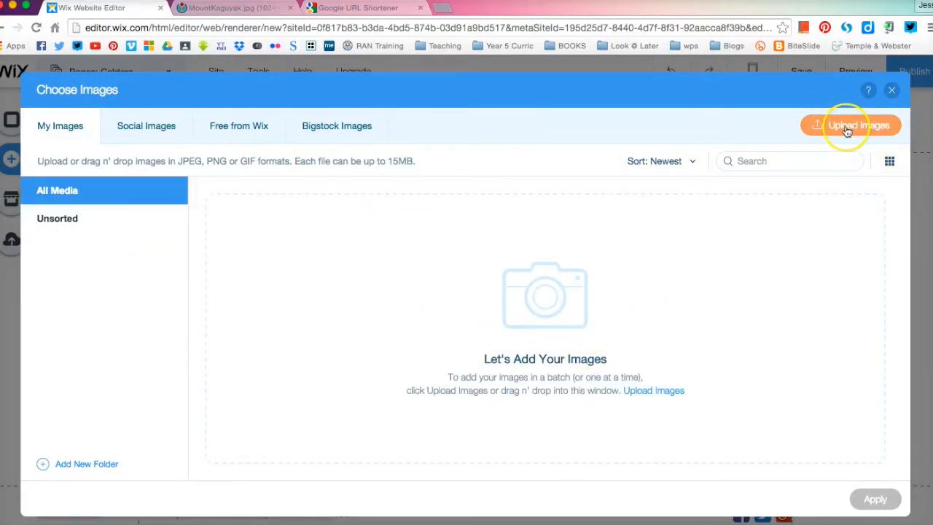
Upload caldera volcano.jpg from the Desktop and apply it to the Caldera page
{"action": "left_click", "coordinate": [850, 125]}
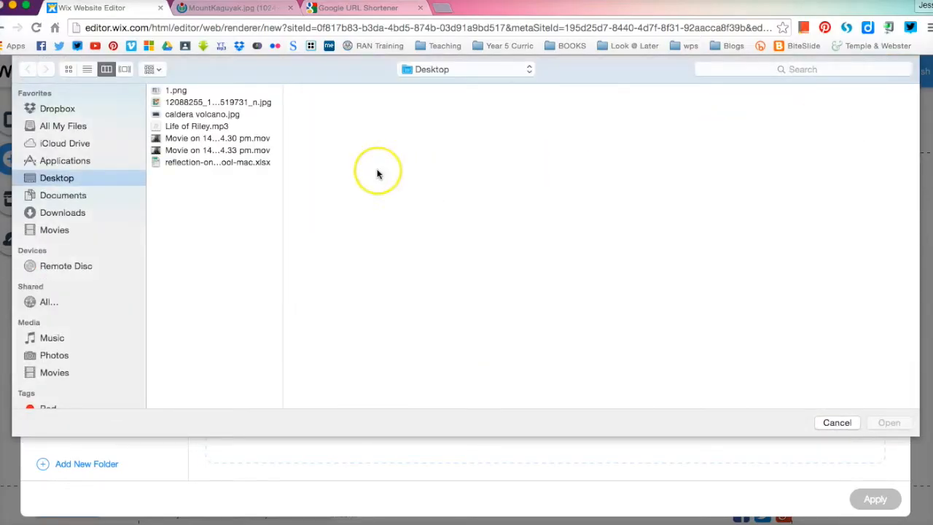
{"action": "left_click", "coordinate": [202, 114]}
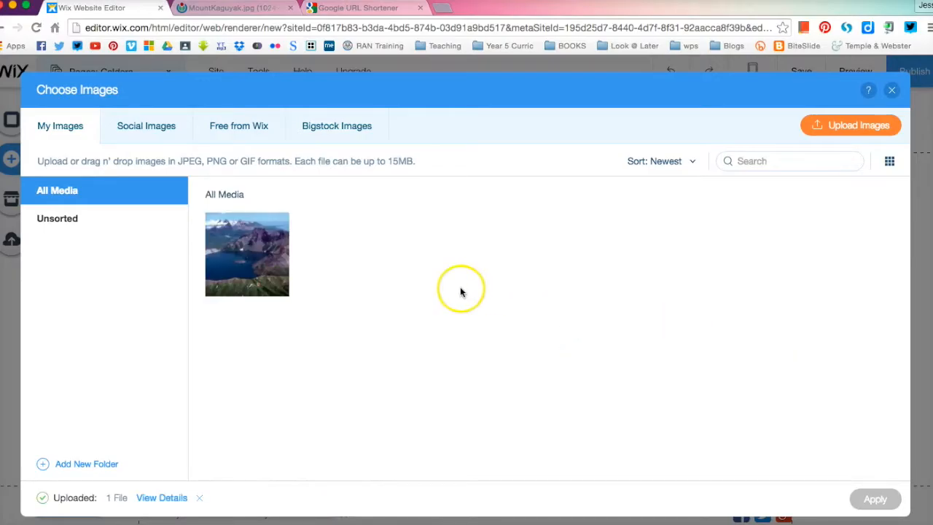
{"action": "left_click", "coordinate": [246, 253]}
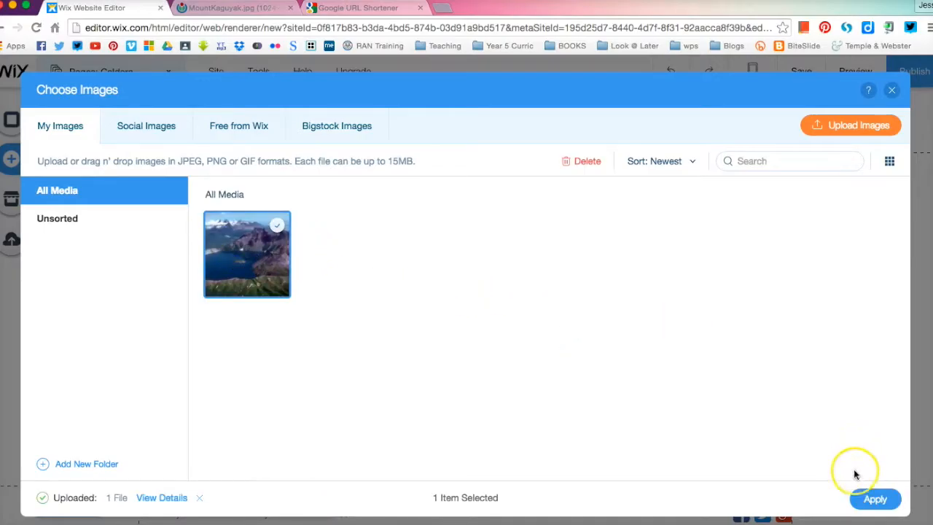
{"action": "left_click", "coordinate": [874, 498]}
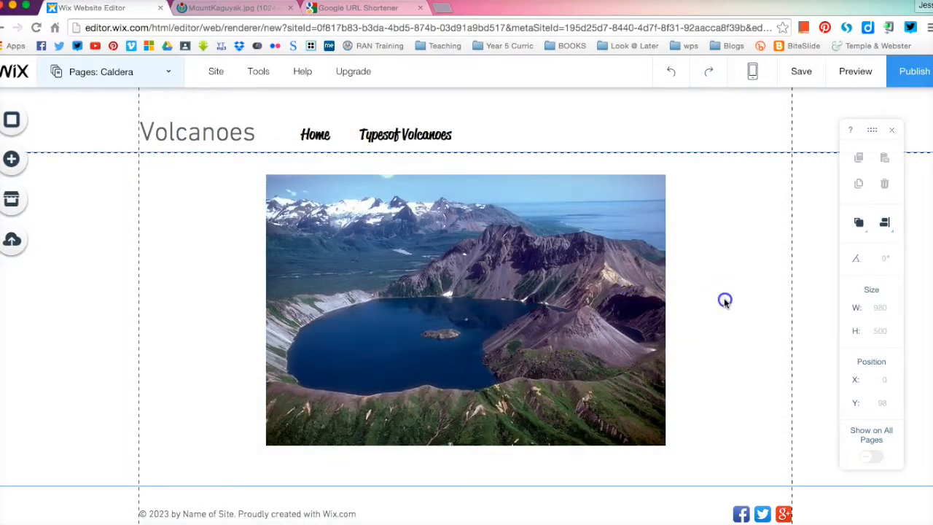
Move the caldera photo to the top-left below the header and enlarge it slightly
{"action": "left_click", "coordinate": [465, 309]}
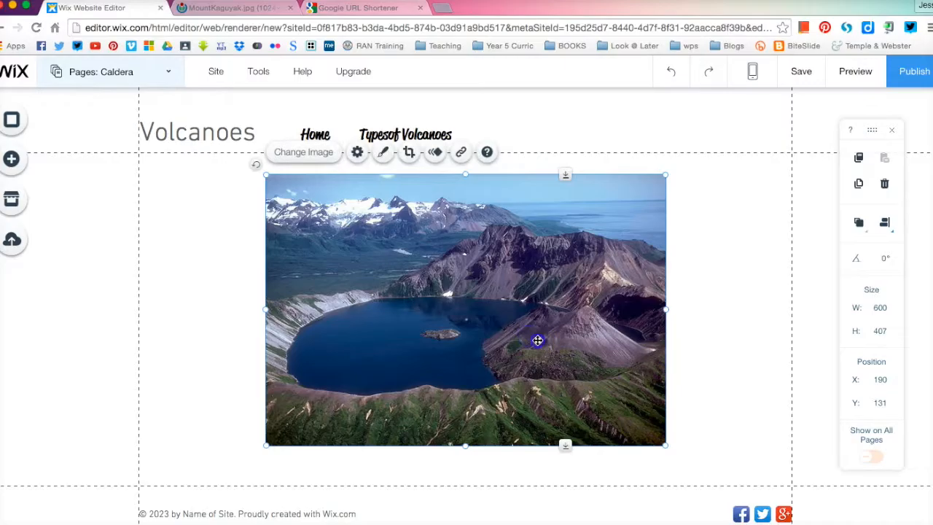
{"action": "left_click_drag", "start_coordinate": [538, 340], "coordinate": [430, 343]}
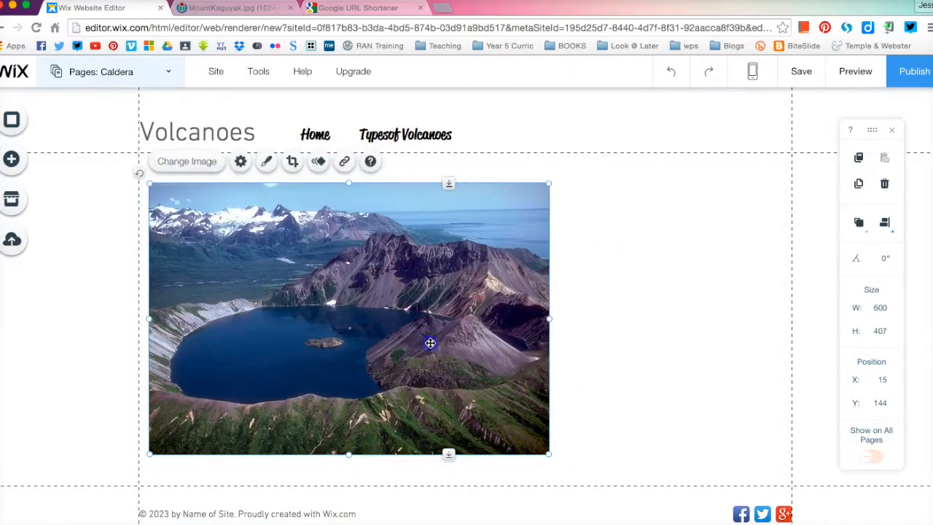
{"action": "left_click_drag", "start_coordinate": [430, 342], "coordinate": [381, 333]}
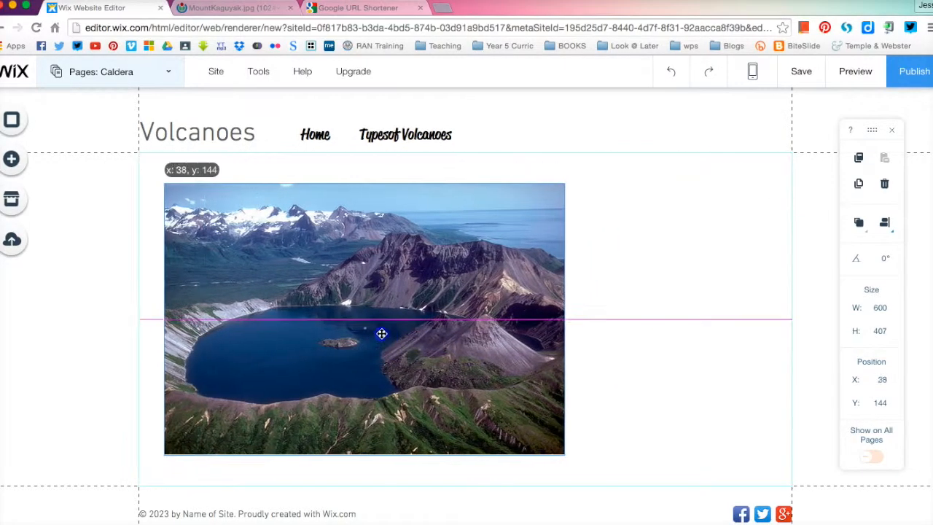
{"action": "left_click_drag", "start_coordinate": [381, 333], "coordinate": [355, 329]}
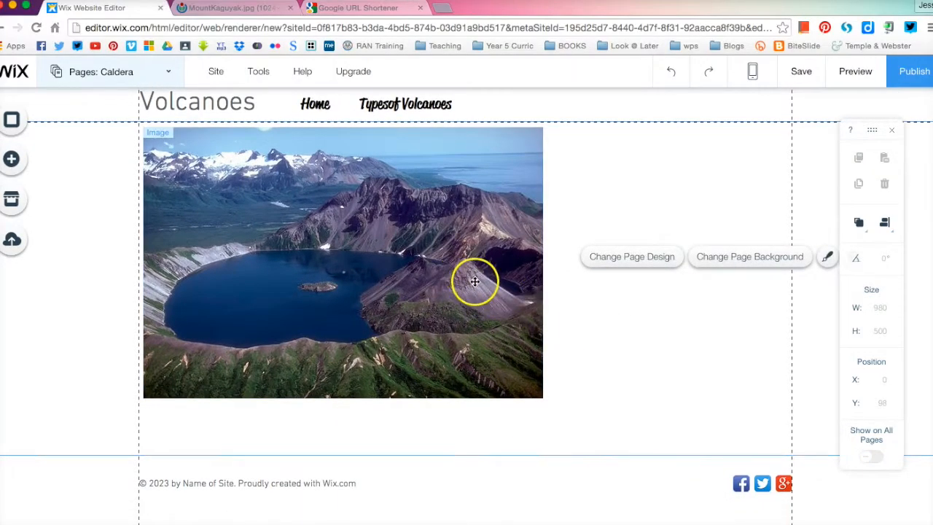
{"action": "left_click_drag", "start_coordinate": [543, 397], "coordinate": [556, 400]}
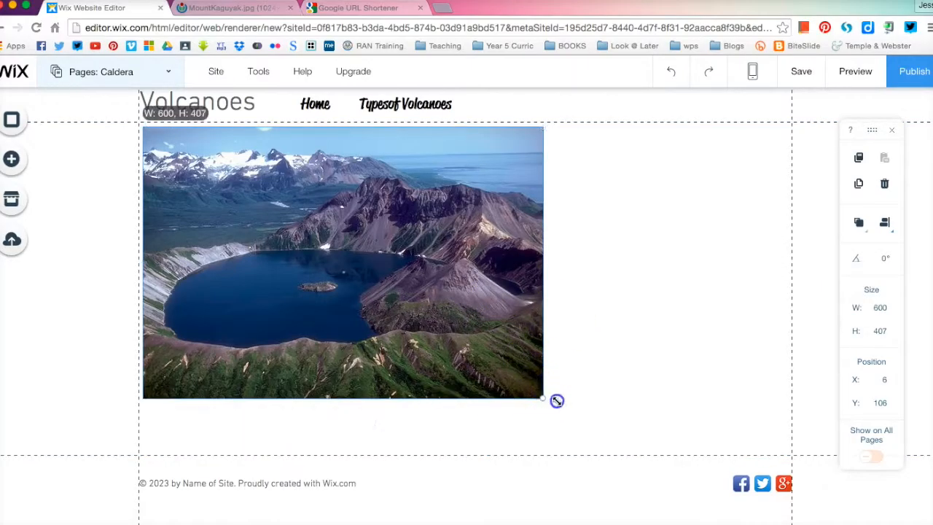
{"action": "left_click_drag", "start_coordinate": [541, 399], "coordinate": [568, 415]}
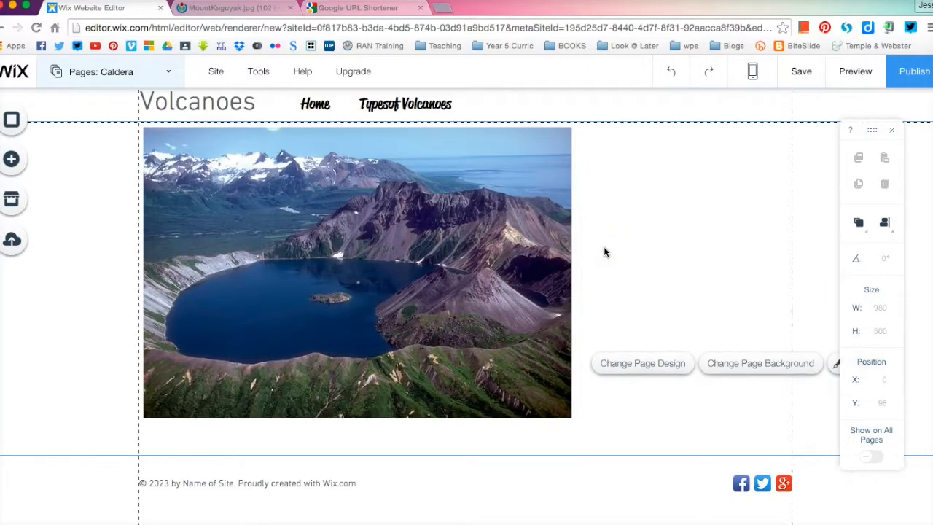
{"action": "mouse_move", "coordinate": [12, 159]}
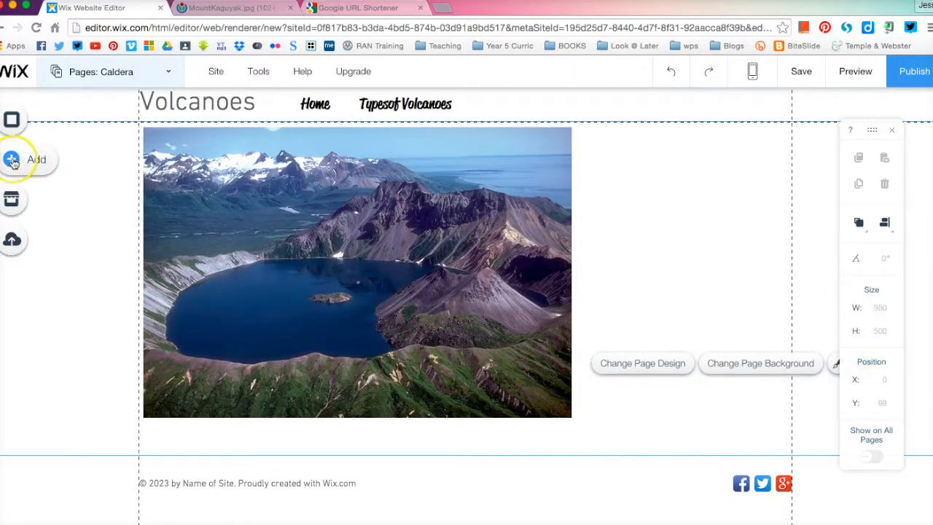
Add a Classic Title from the Text panel and drag it just below the photo
{"action": "left_click", "coordinate": [12, 159]}
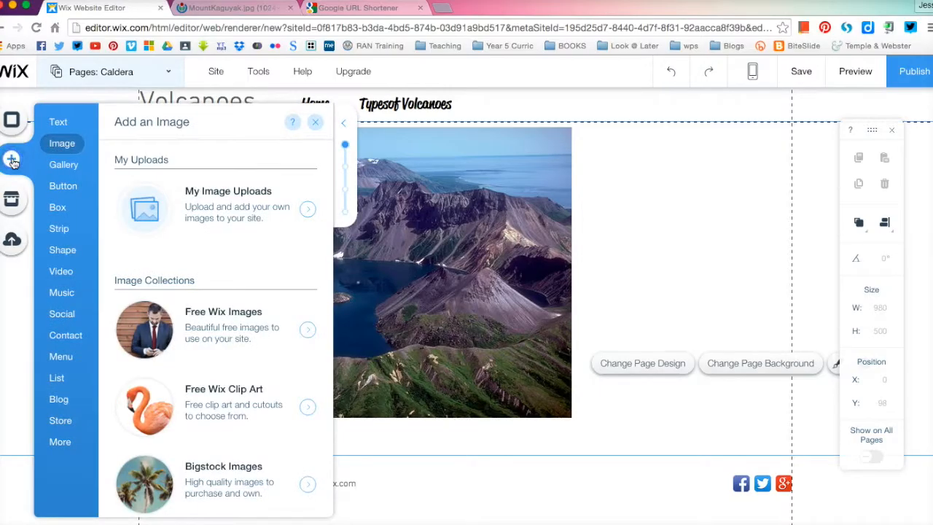
{"action": "mouse_move", "coordinate": [58, 122]}
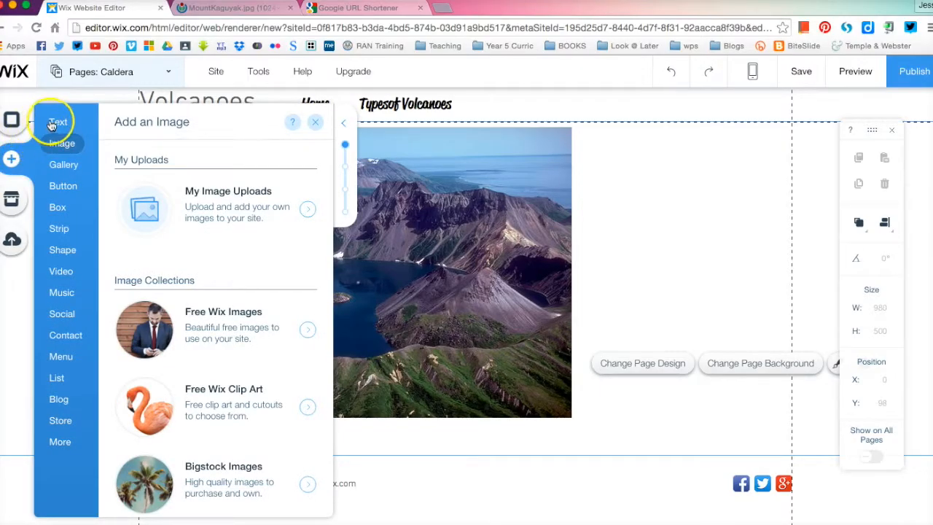
{"action": "left_click", "coordinate": [57, 122]}
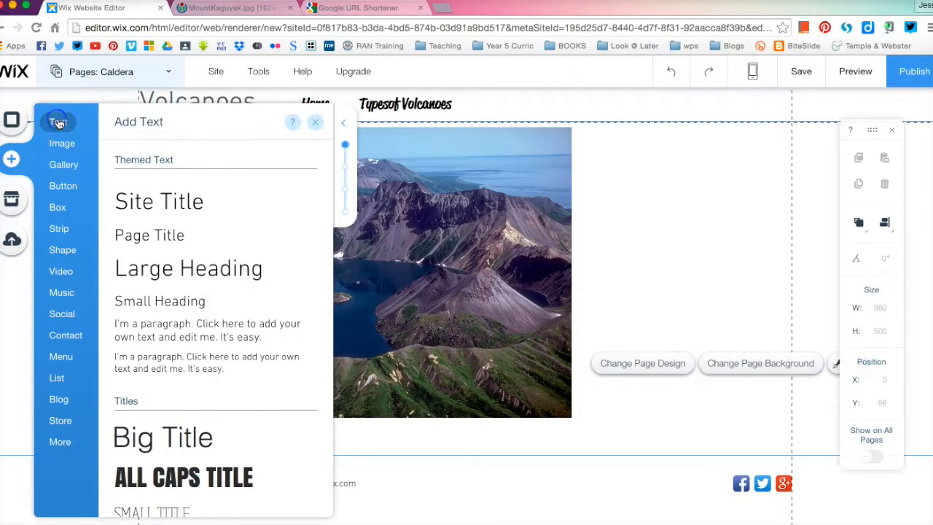
{"action": "scroll", "scroll_direction": "down", "scroll_amount": 3}
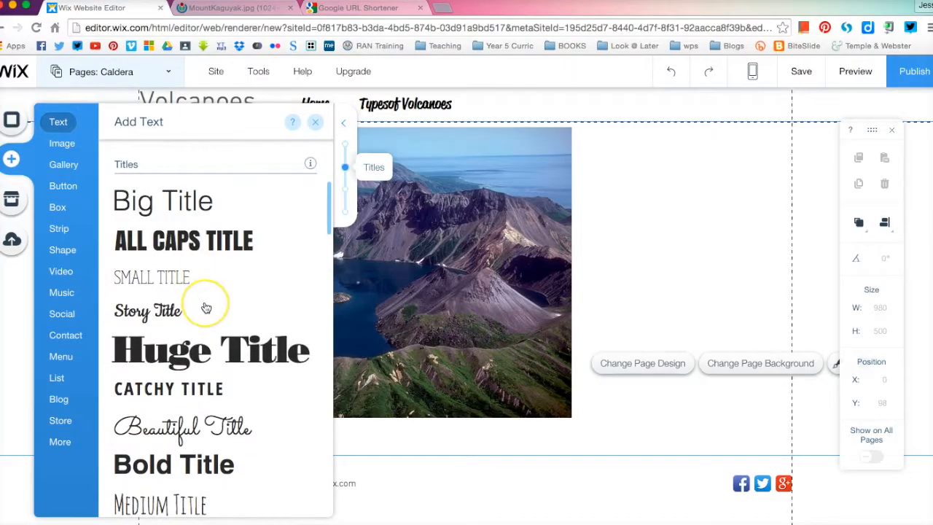
{"action": "mouse_move", "coordinate": [206, 306]}
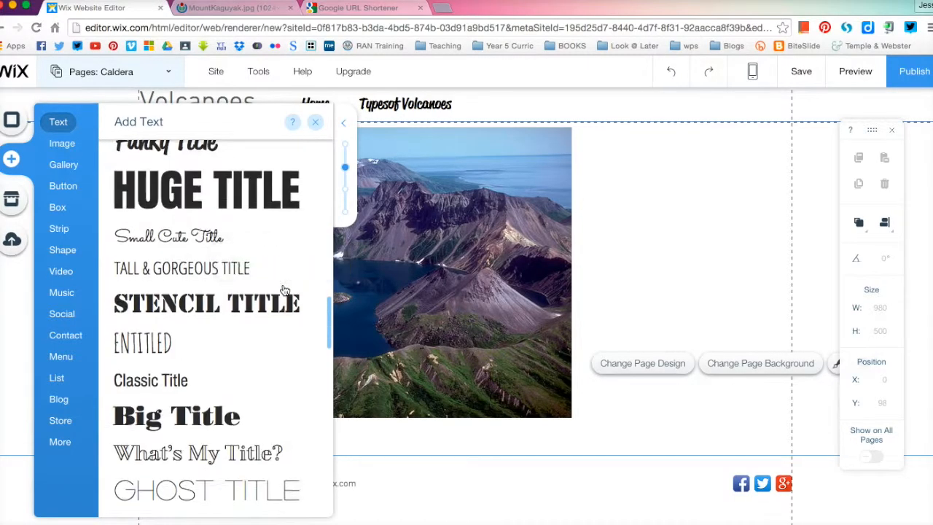
{"action": "scroll", "scroll_direction": "down", "scroll_amount": 3}
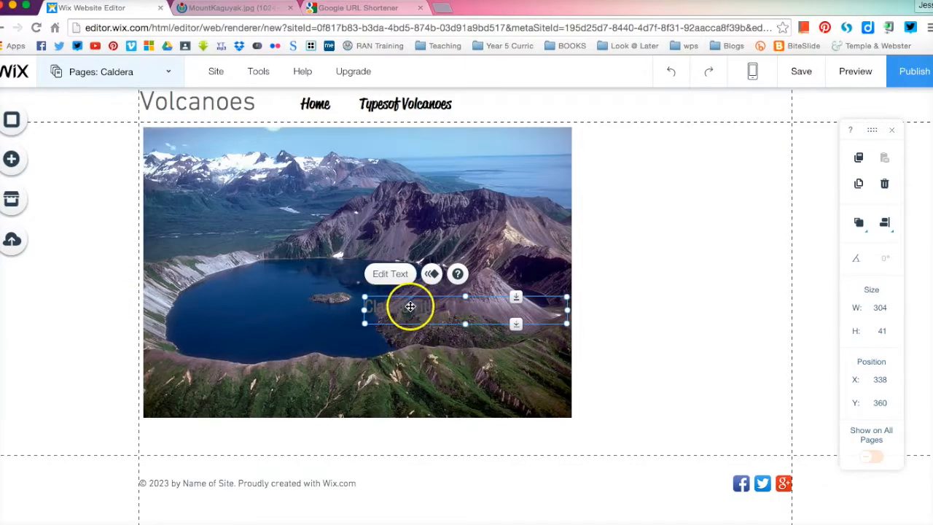
{"action": "left_click_drag", "start_coordinate": [409, 306], "coordinate": [196, 428]}
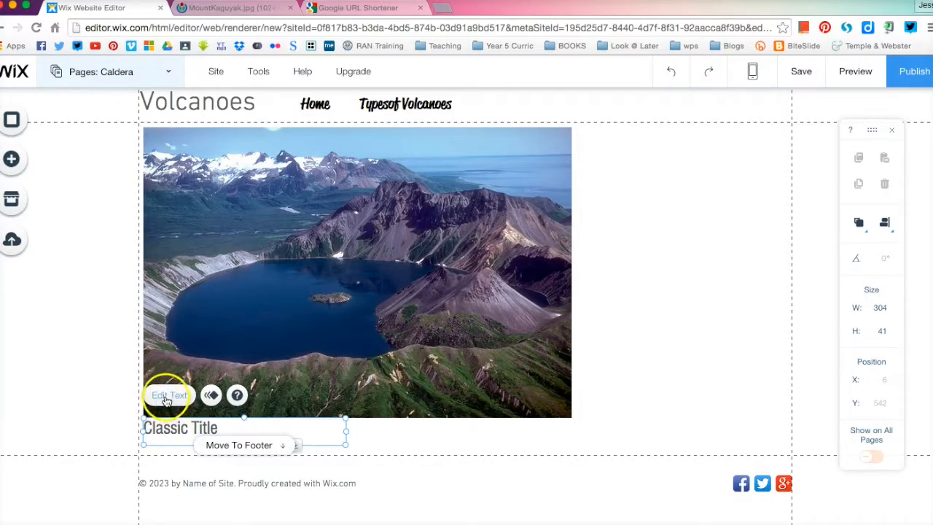
Format the title text as 16 px black italic reading 'Image via:'
{"action": "left_click", "coordinate": [169, 394]}
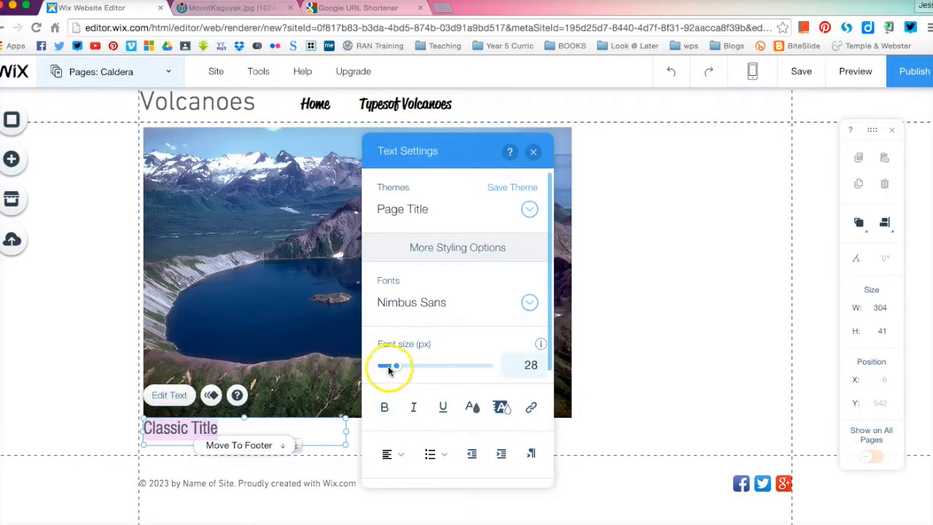
{"action": "left_click", "coordinate": [386, 365]}
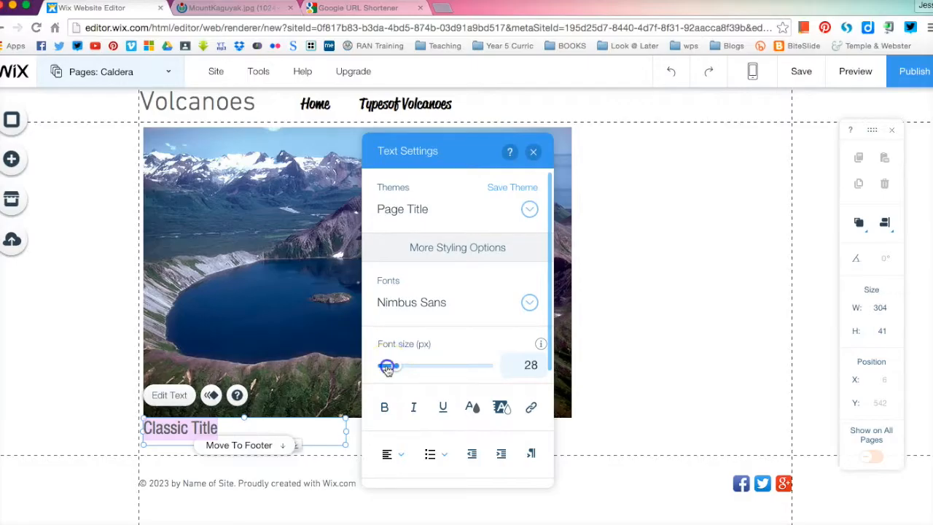
{"action": "left_click_drag", "start_coordinate": [387, 365], "coordinate": [392, 365]}
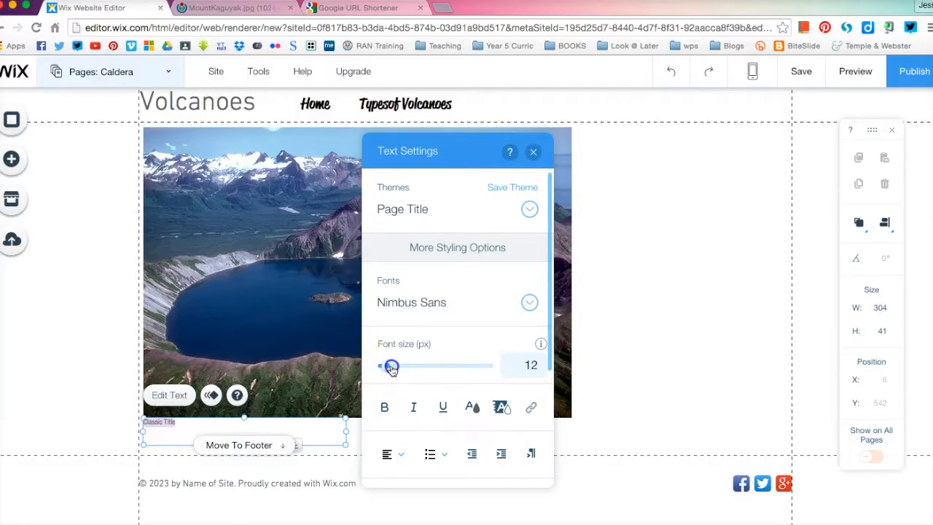
{"action": "left_click_drag", "start_coordinate": [390, 365], "coordinate": [397, 365]}
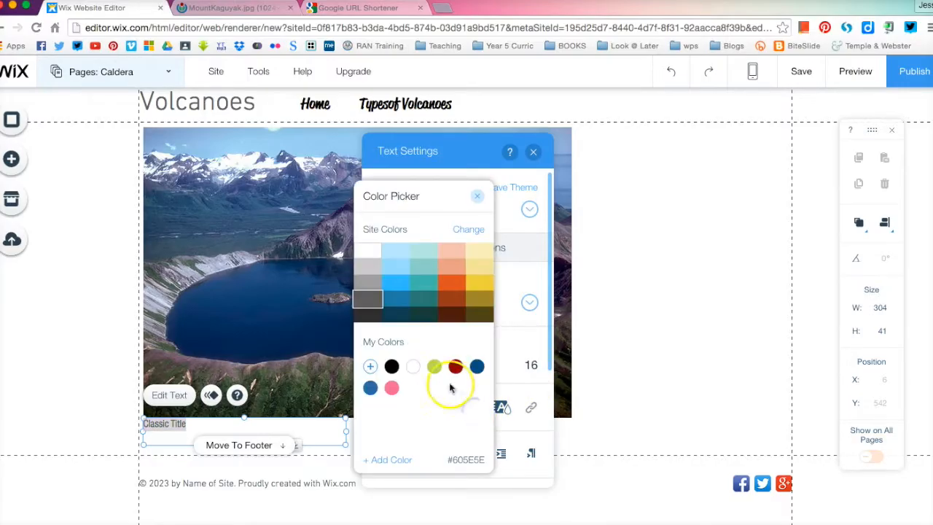
{"action": "left_click", "coordinate": [391, 366]}
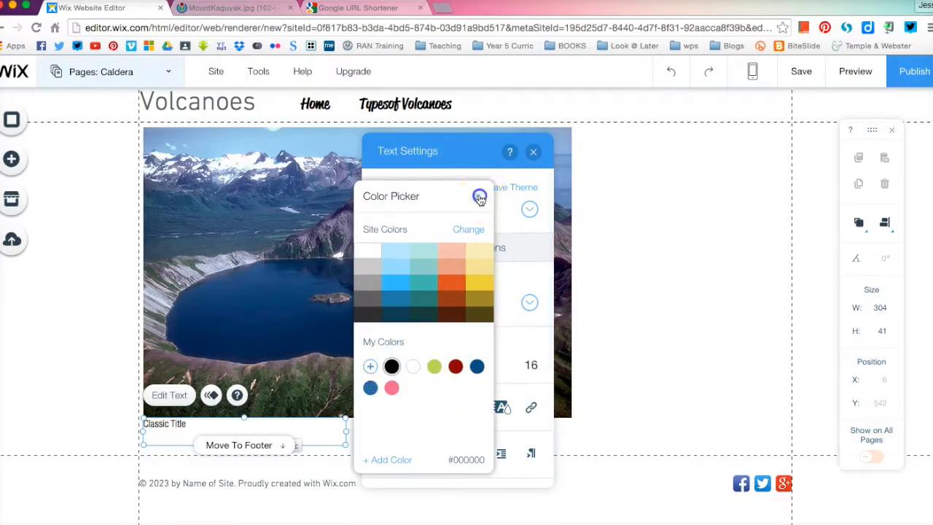
{"action": "left_click", "coordinate": [413, 407]}
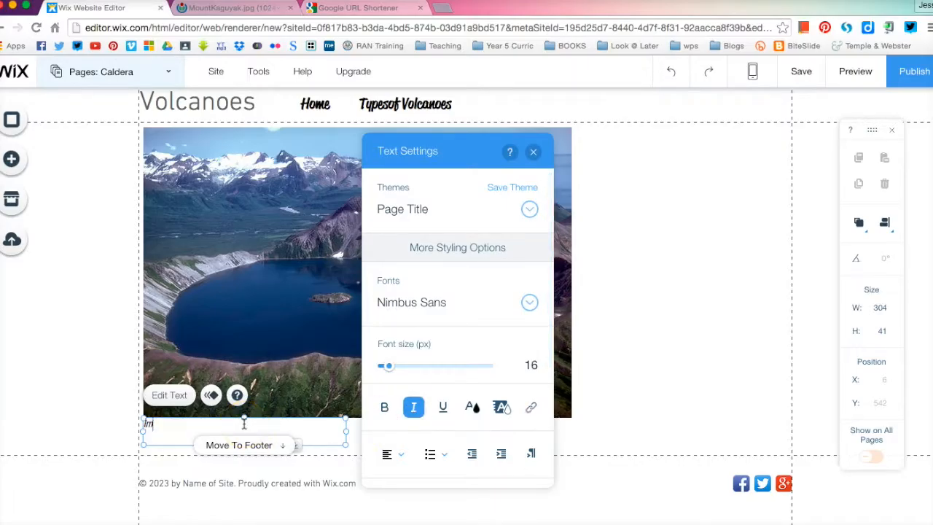
{"action": "type", "text": "Image via:"}
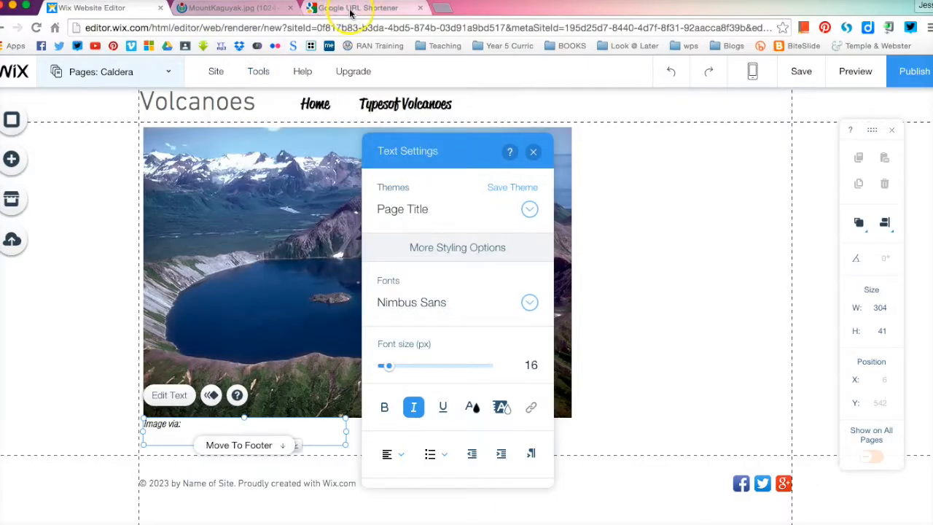
Return to the Google URL Shortener showing the goo.gl/TrP76g link for Mount Kaguyak
{"action": "left_click", "coordinate": [357, 8]}
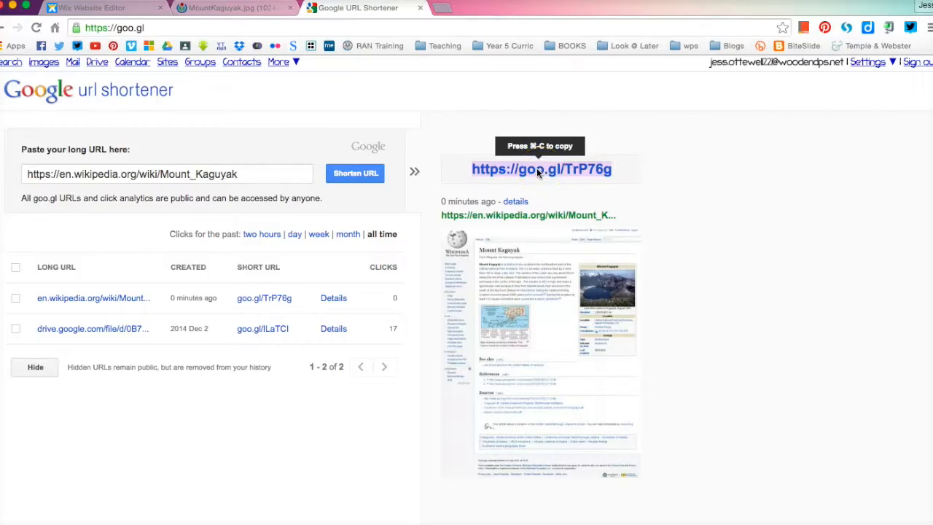
{"action": "mouse_move", "coordinate": [297, 90]}
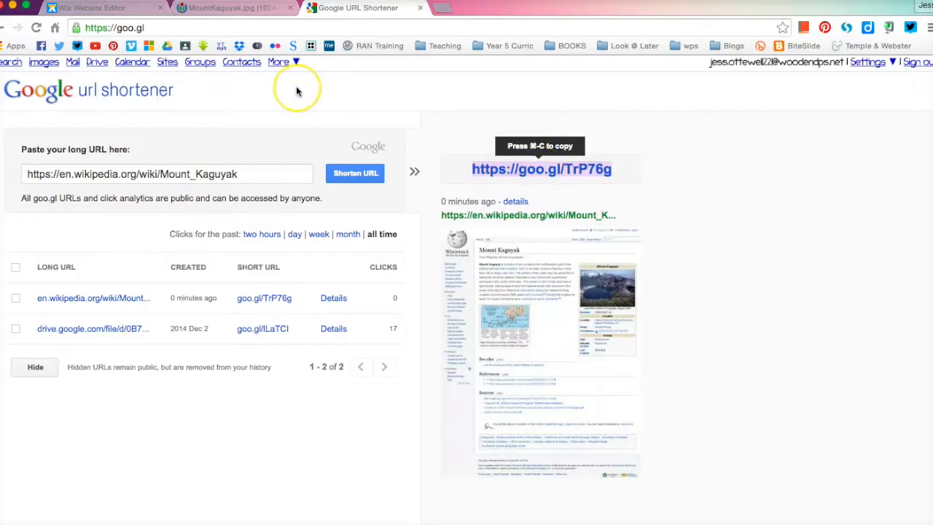
{"action": "mouse_move", "coordinate": [572, 158]}
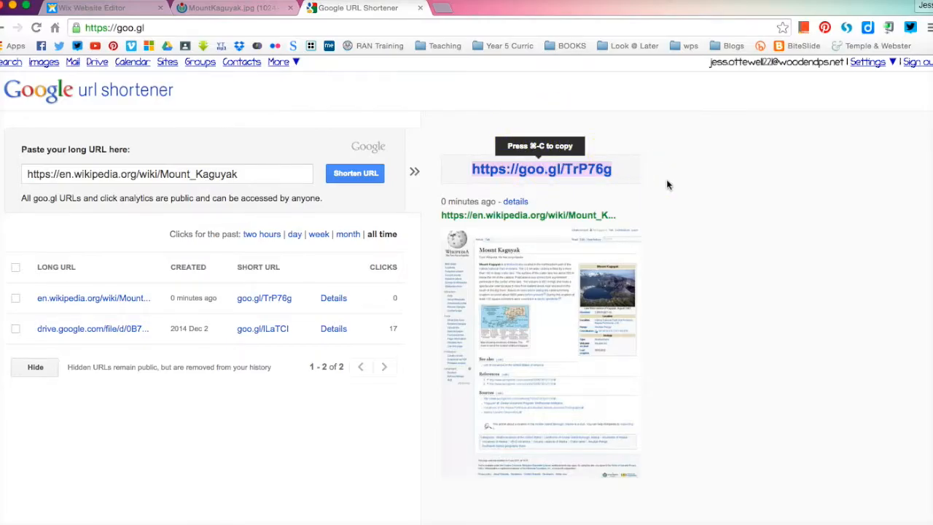
{"action": "mouse_move", "coordinate": [670, 199]}
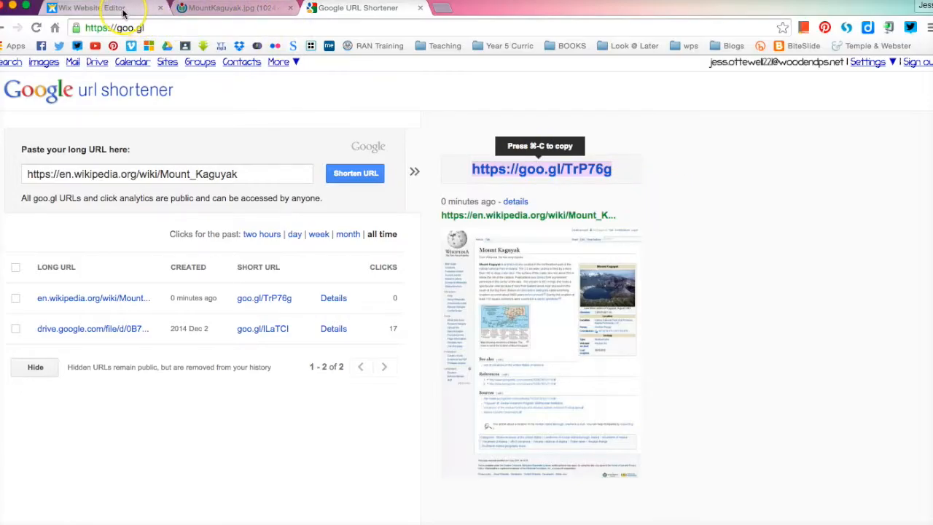
{"action": "left_click", "coordinate": [102, 8]}
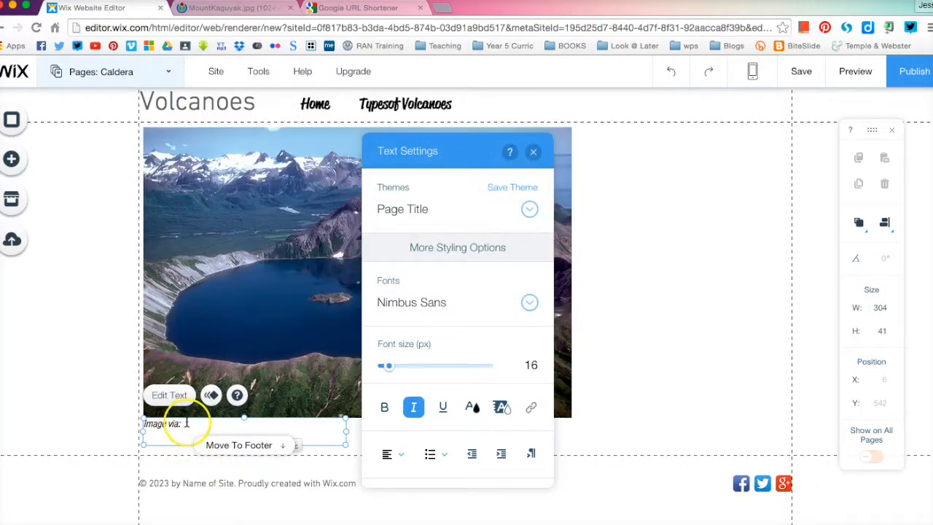
{"action": "type", "text": "https://goo.gl/rP76"}
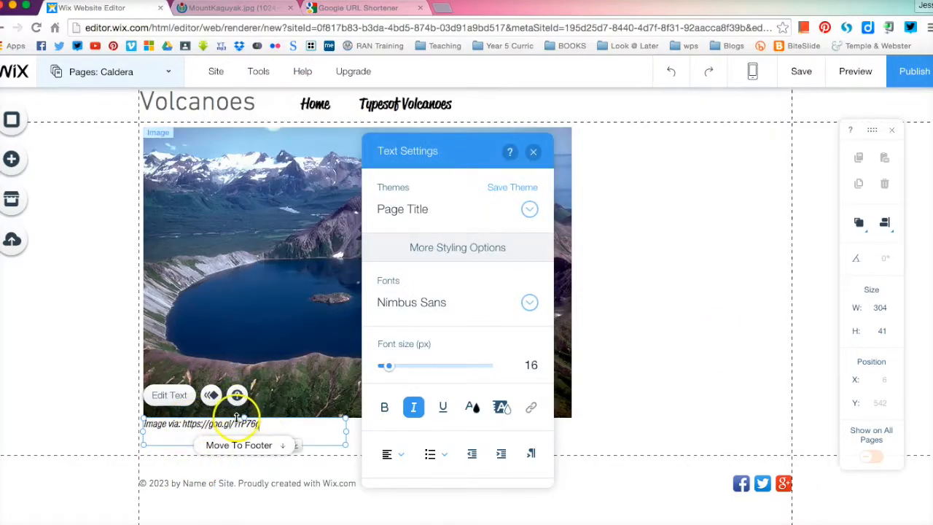
{"action": "left_click", "coordinate": [532, 151]}
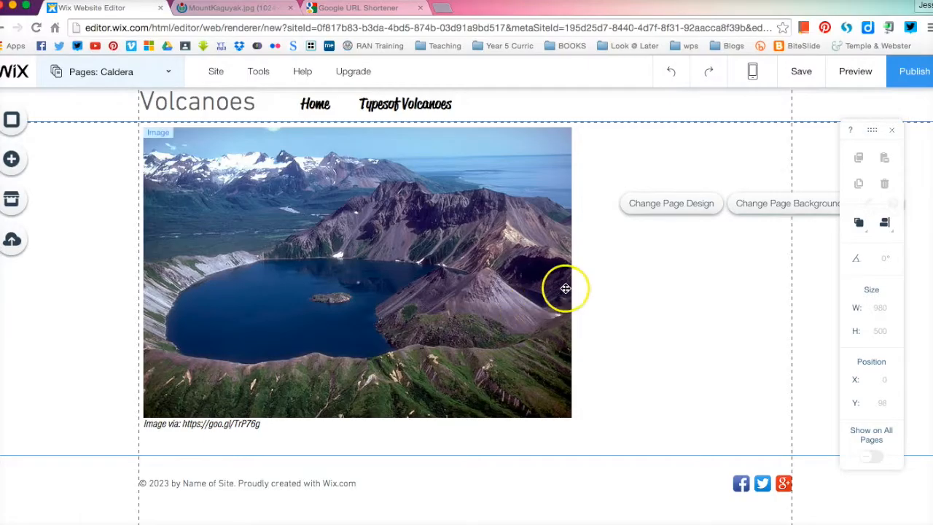
{"action": "mouse_move", "coordinate": [73, 287]}
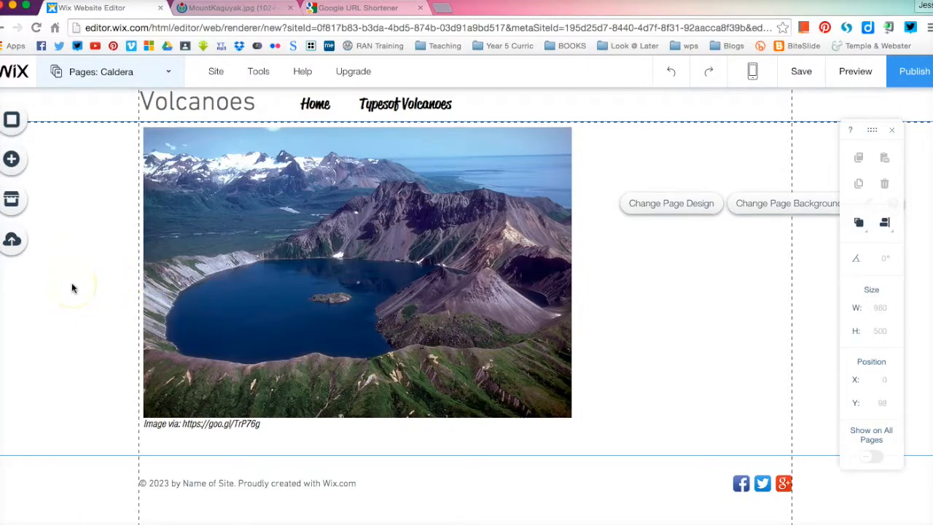